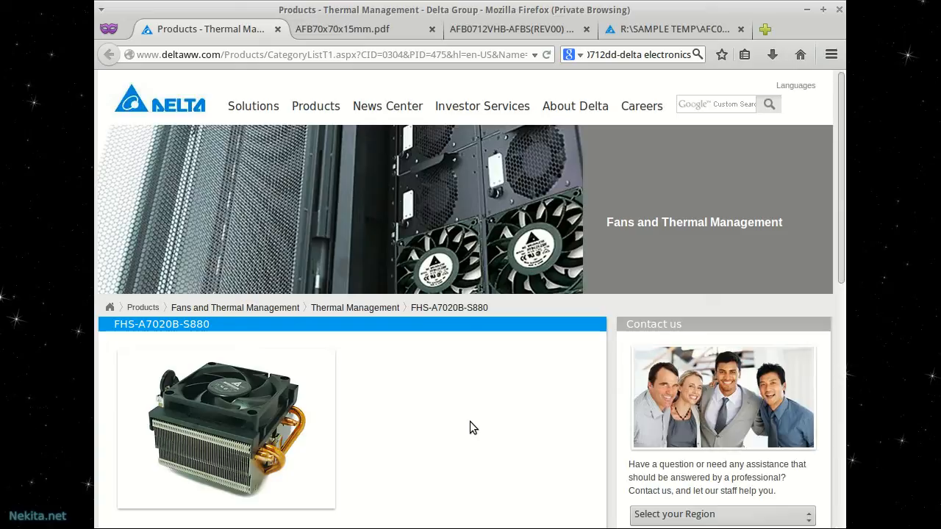
pyautogui.moveTo(313, 435)
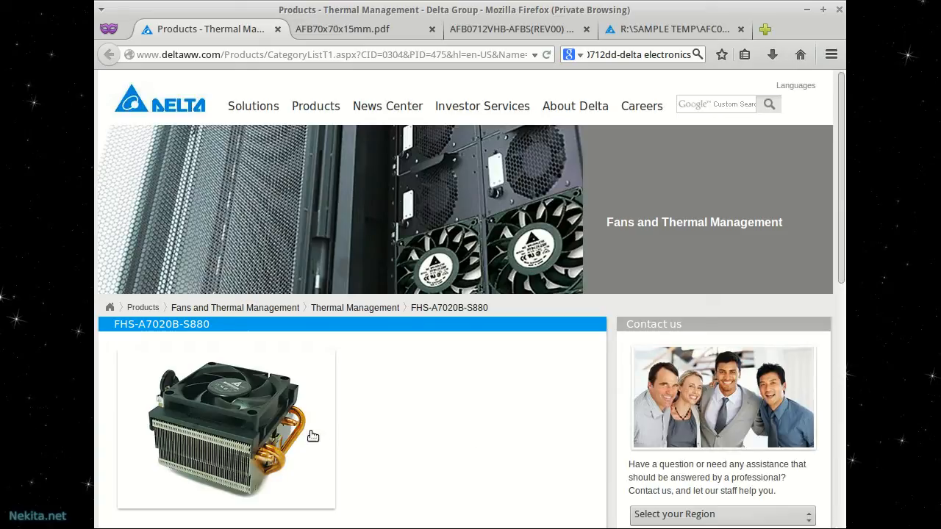
pyautogui.moveTo(285, 410)
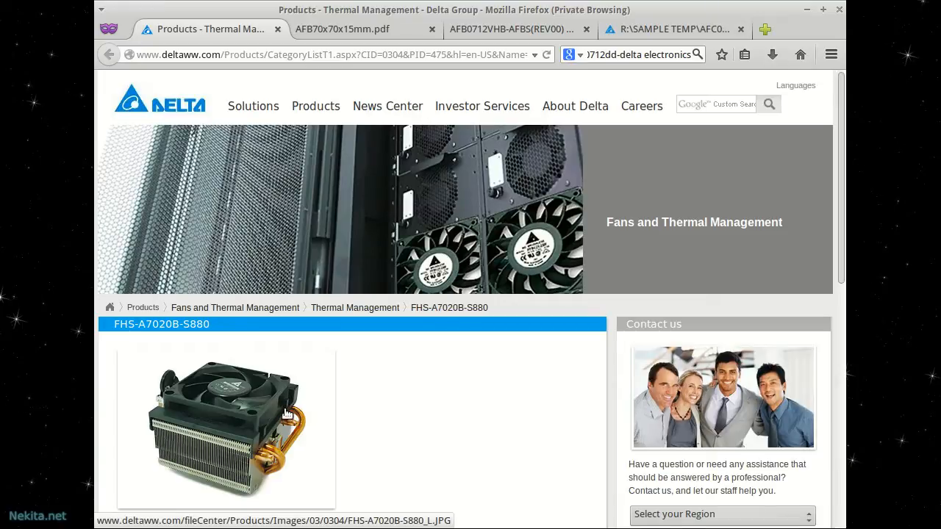
# Mark the cooler's 48.84 CFM airflow, 20mm fan thickness and 140W Deneb CPU rating in Specifications
pyautogui.scroll(-3)
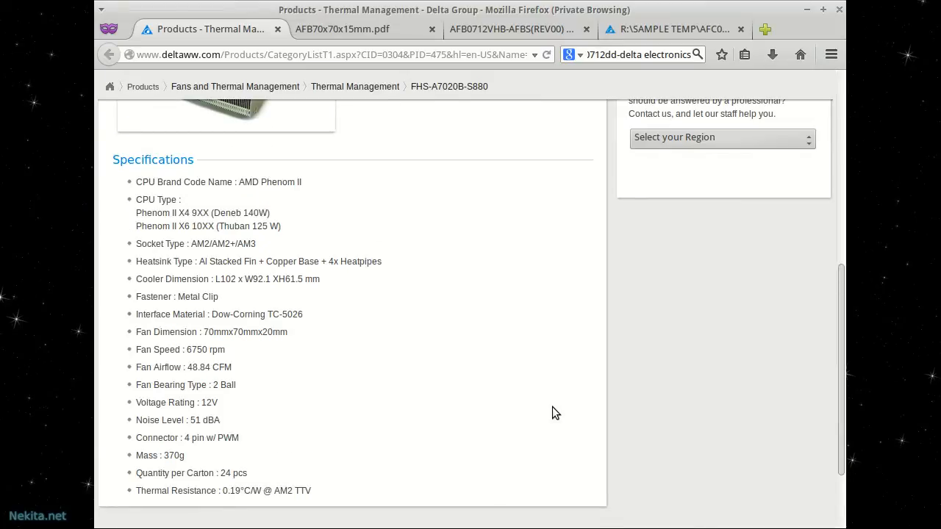
pyautogui.moveTo(271, 366)
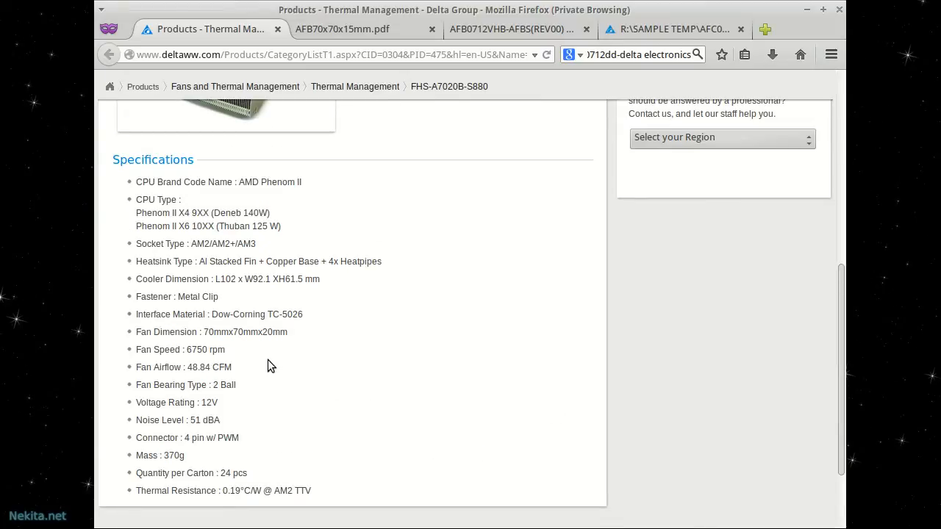
pyautogui.moveTo(259, 363)
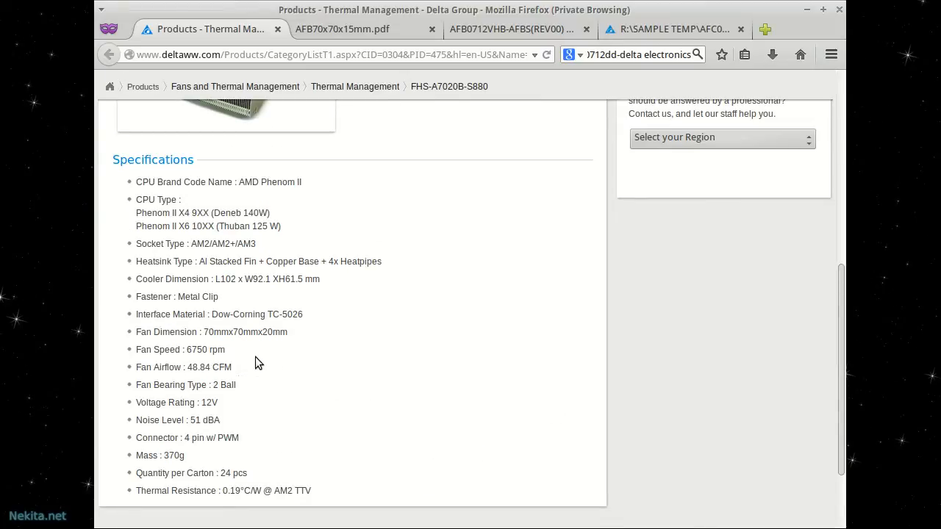
pyautogui.moveTo(257, 373)
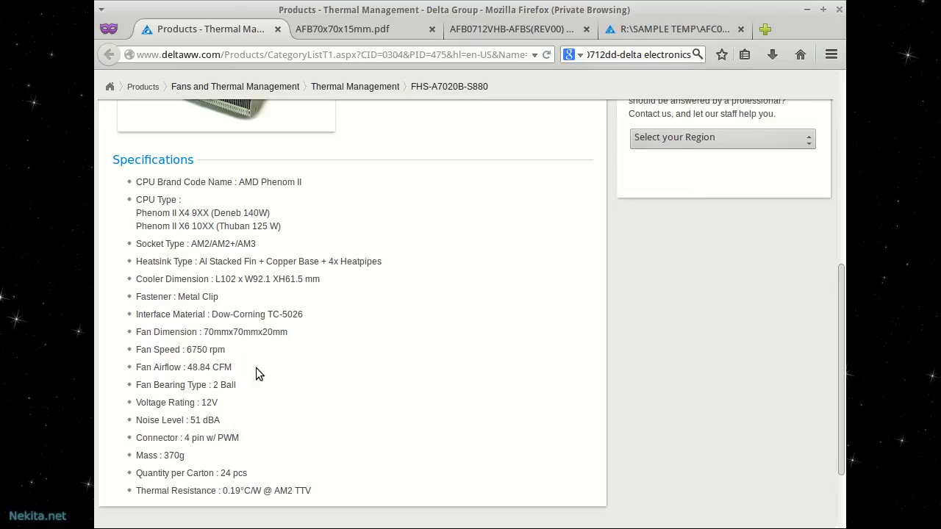
pyautogui.doubleClick(213, 368)
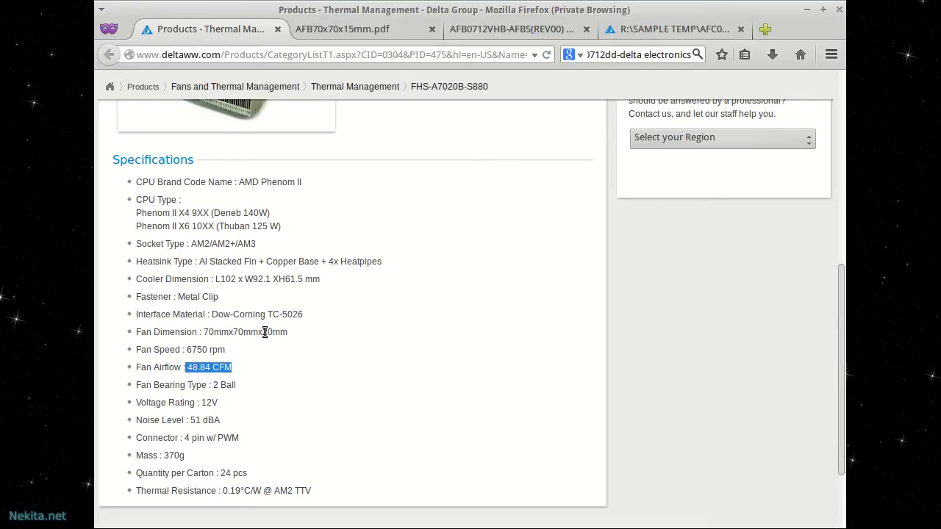
pyautogui.doubleClick(273, 332)
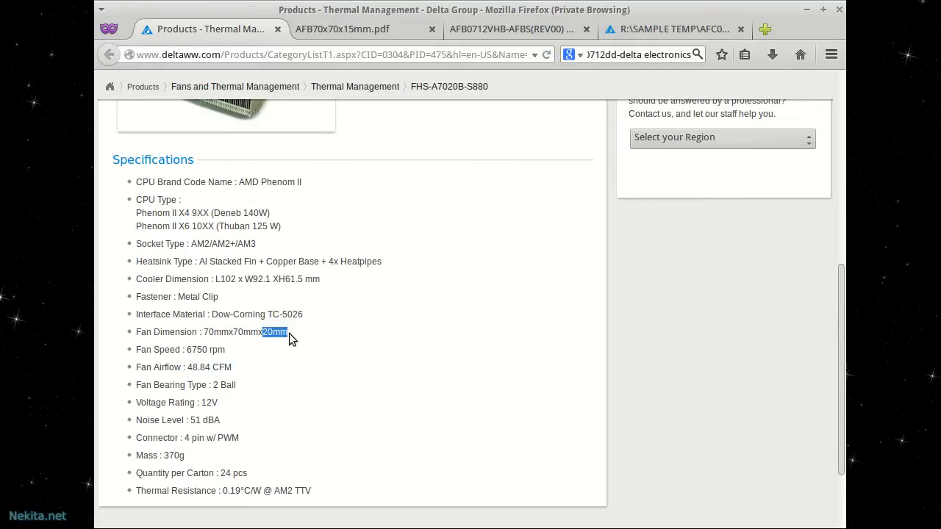
pyautogui.moveTo(266, 349)
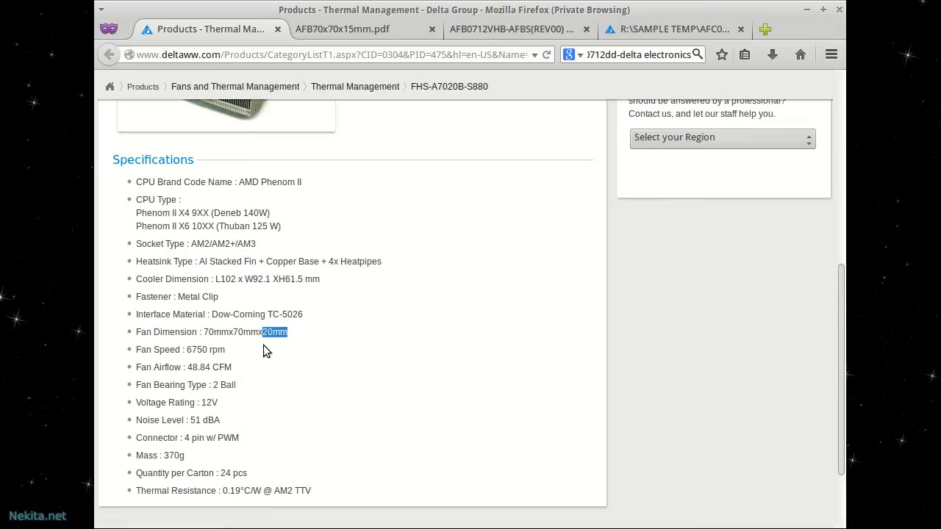
pyautogui.moveTo(492, 353)
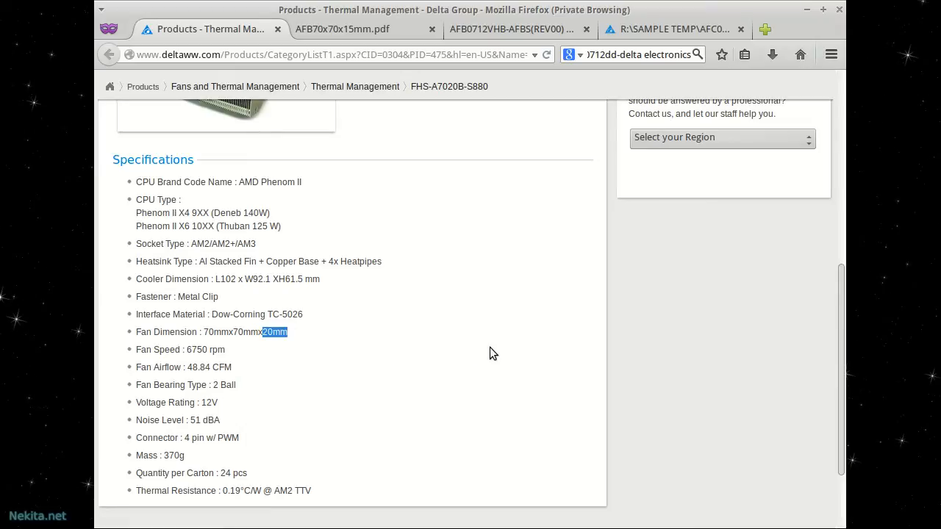
pyautogui.moveTo(264, 257)
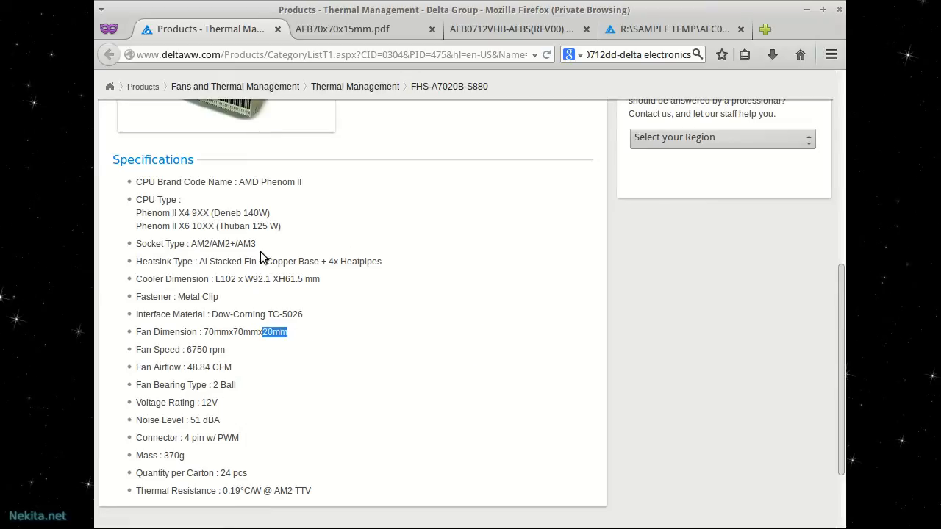
pyautogui.moveTo(267, 229)
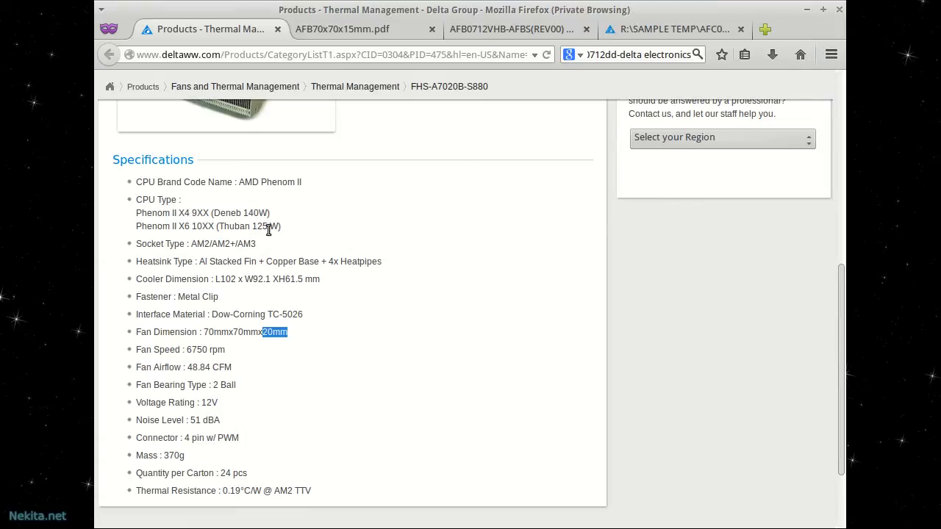
pyautogui.moveTo(274, 218)
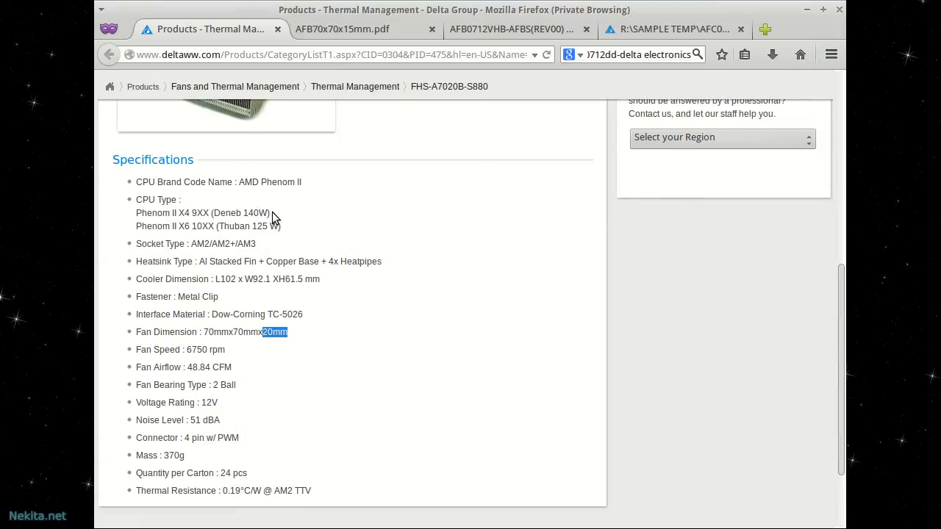
pyautogui.moveTo(382, 229)
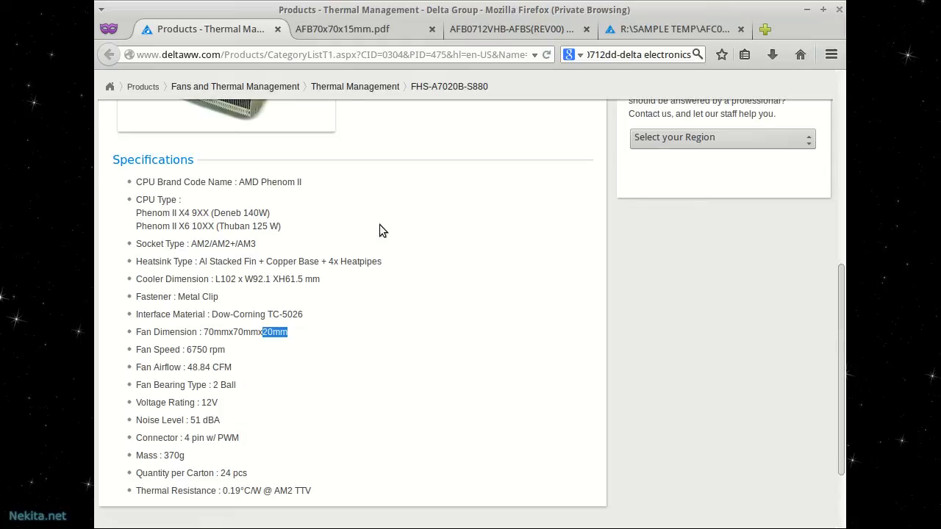
pyautogui.moveTo(270, 244)
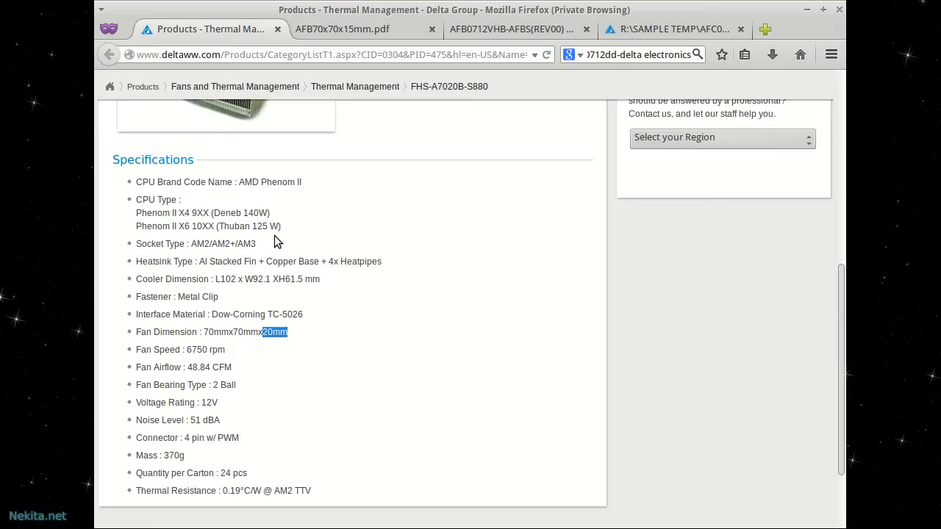
pyautogui.doubleClick(254, 213)
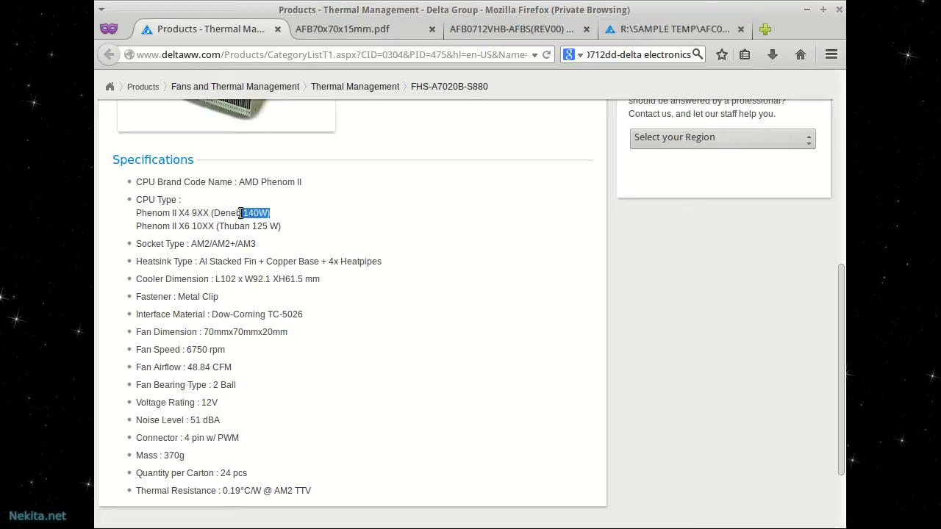
pyautogui.moveTo(429, 215)
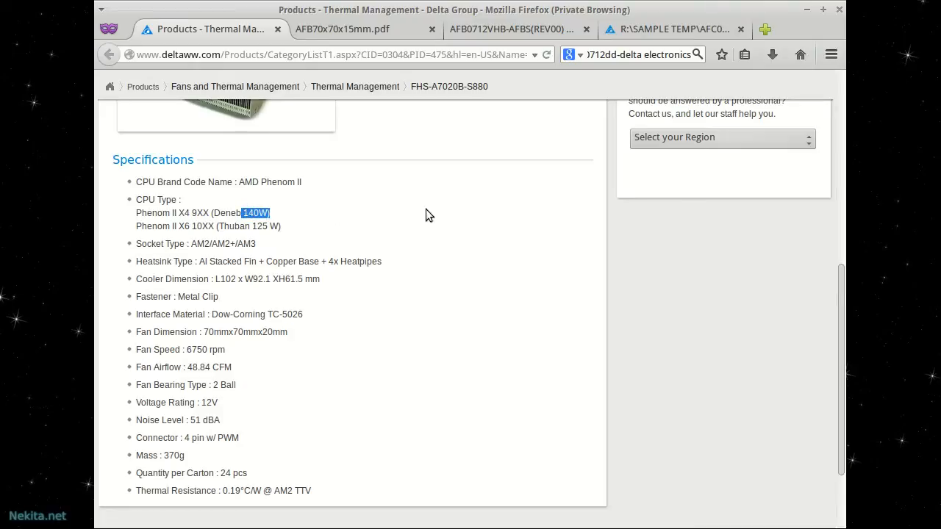
pyautogui.moveTo(424, 382)
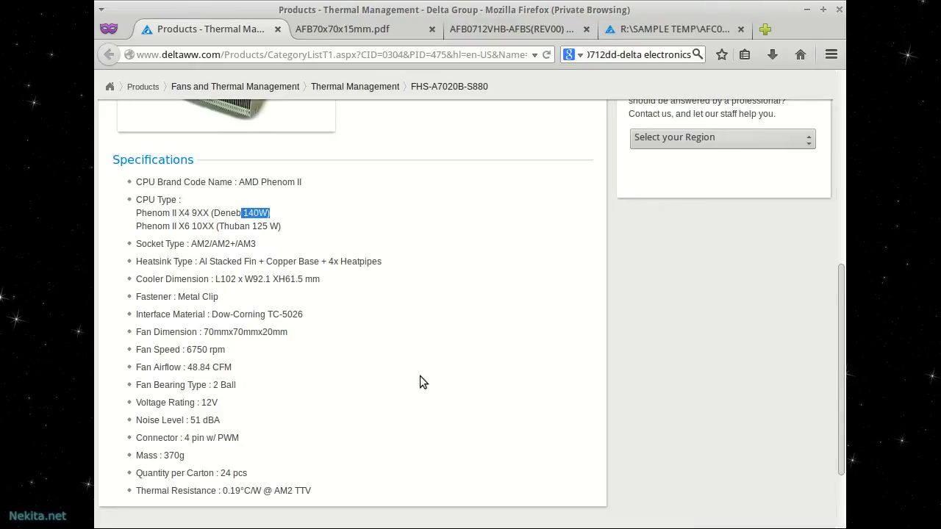
pyautogui.scroll(3)
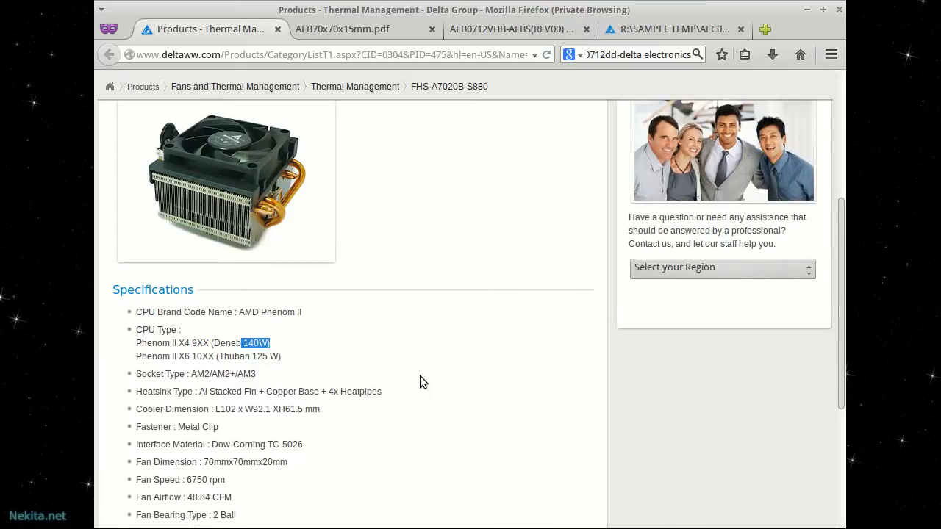
pyautogui.scroll(3)
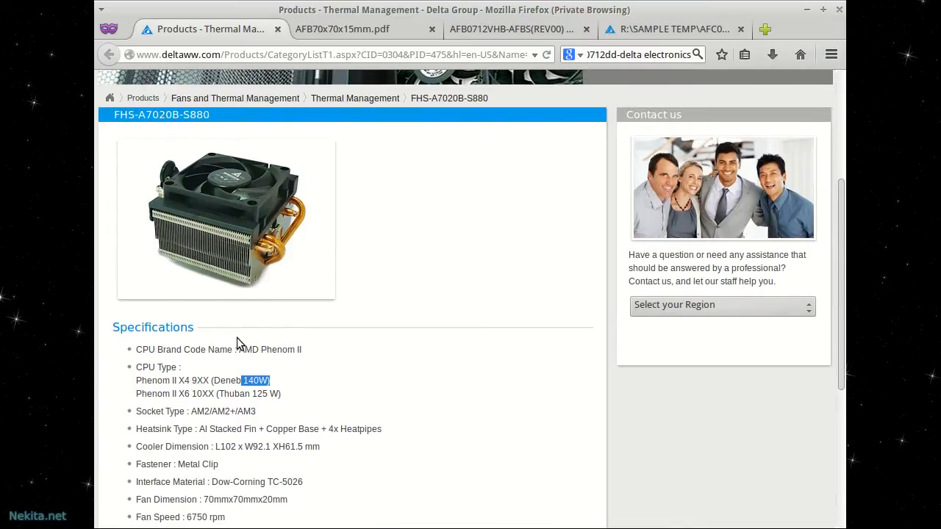
pyautogui.moveTo(327, 185)
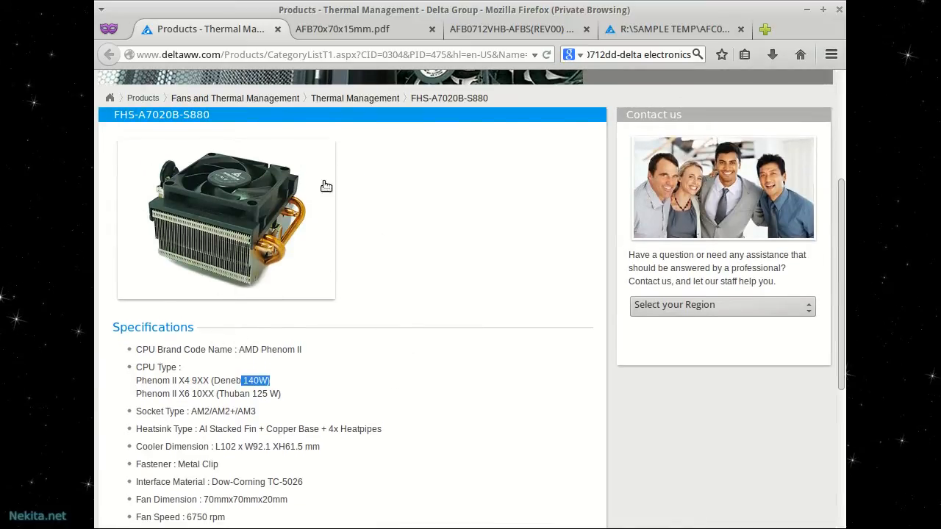
pyautogui.moveTo(203, 309)
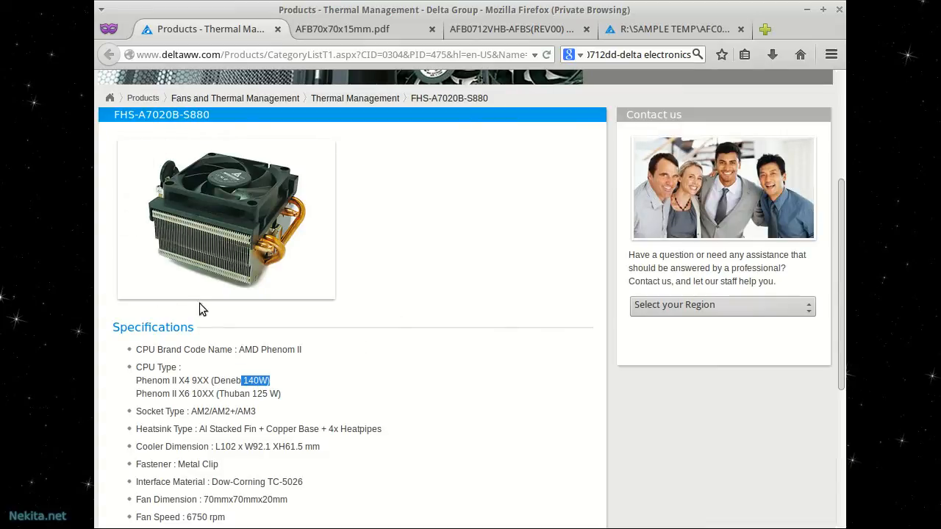
pyautogui.moveTo(332, 329)
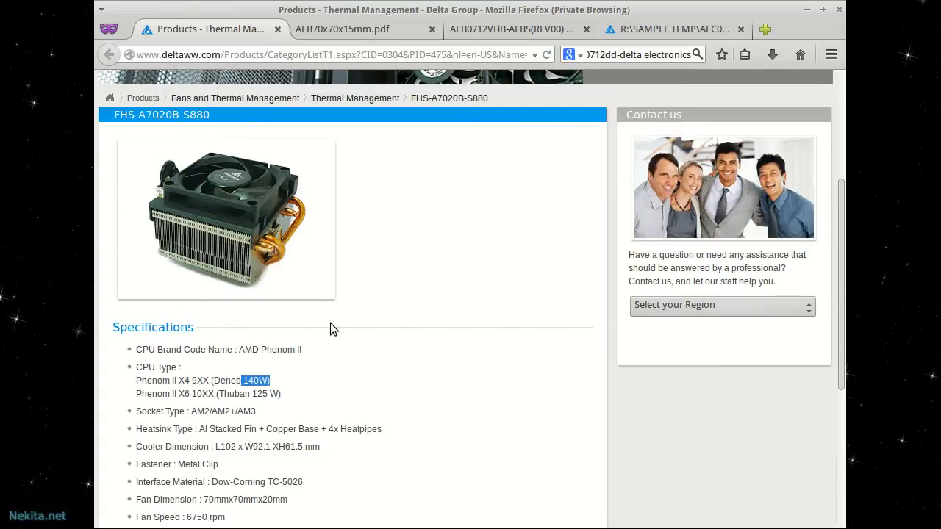
pyautogui.moveTo(286, 399)
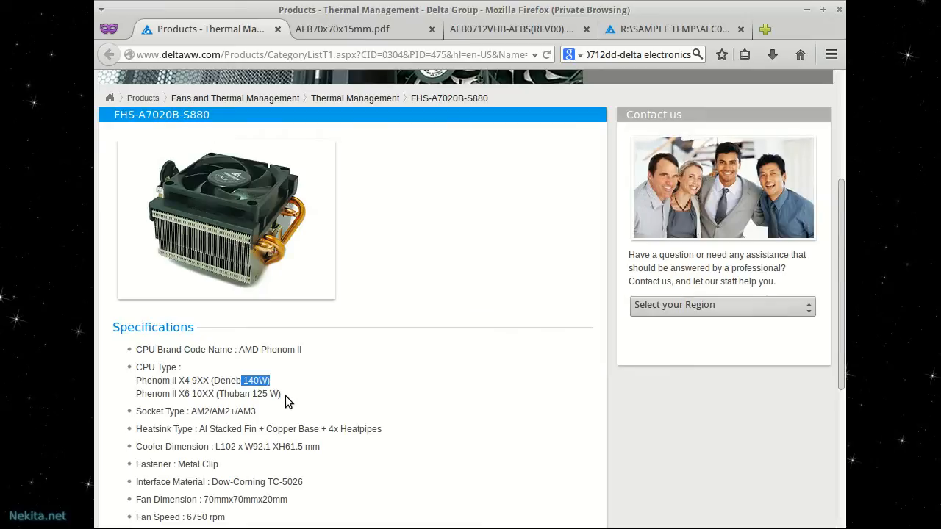
pyautogui.moveTo(297, 388)
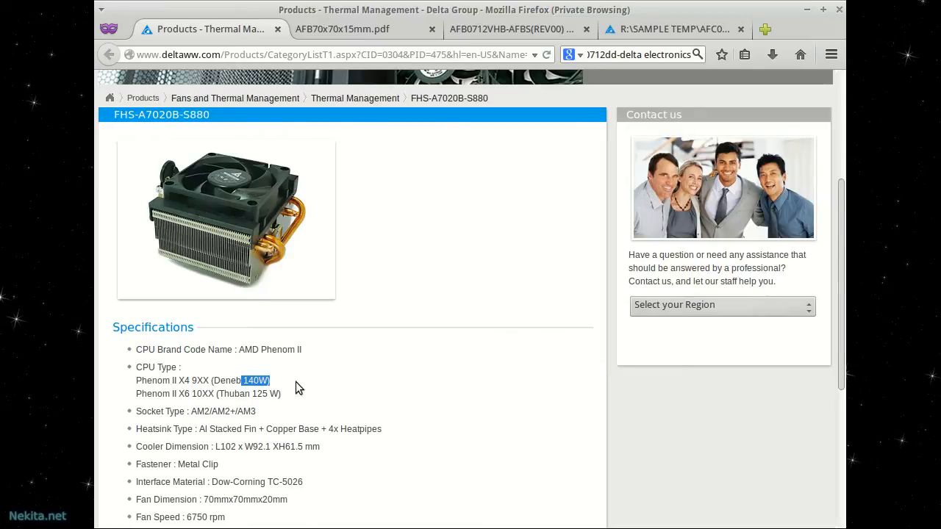
pyautogui.moveTo(247, 229)
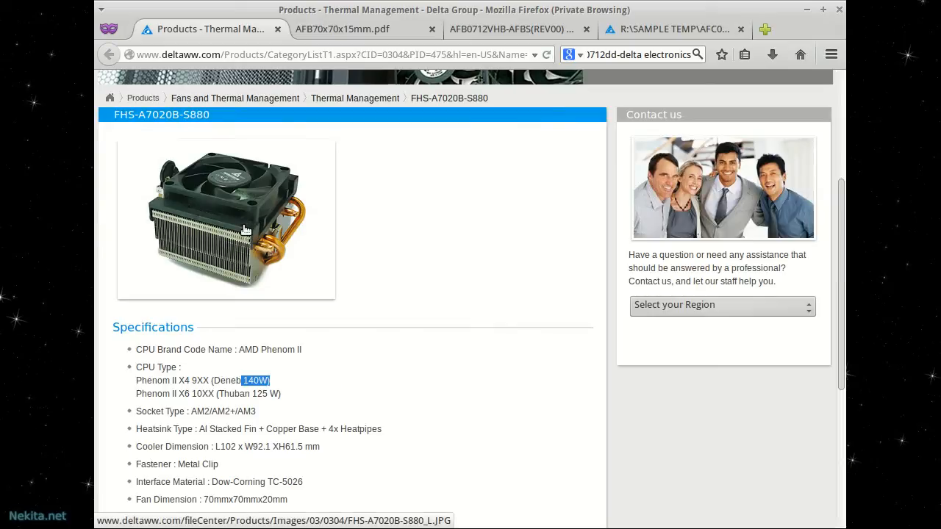
pyautogui.scroll(-3)
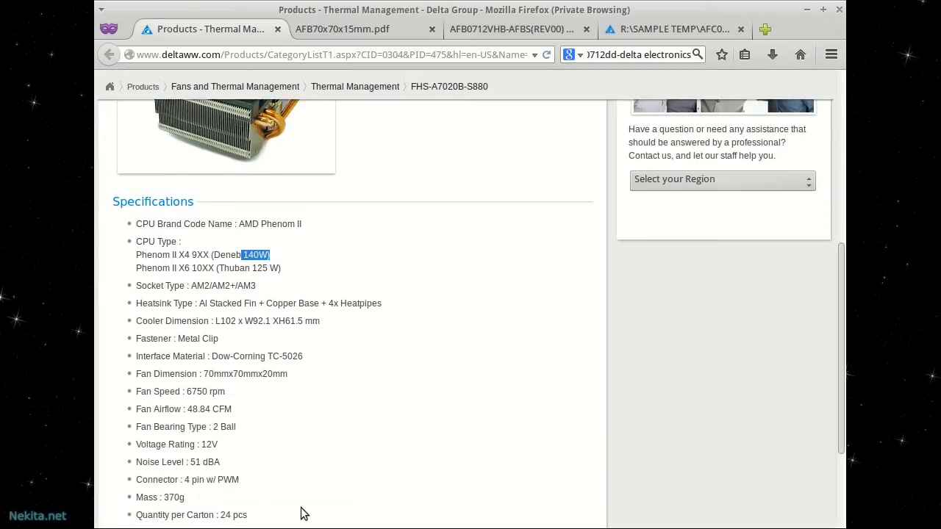
pyautogui.scroll(-3)
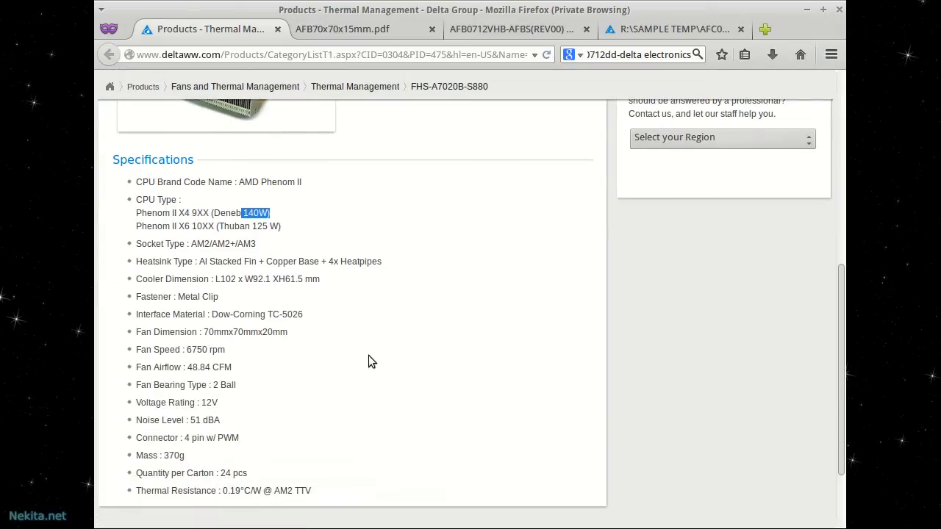
pyautogui.scroll(3)
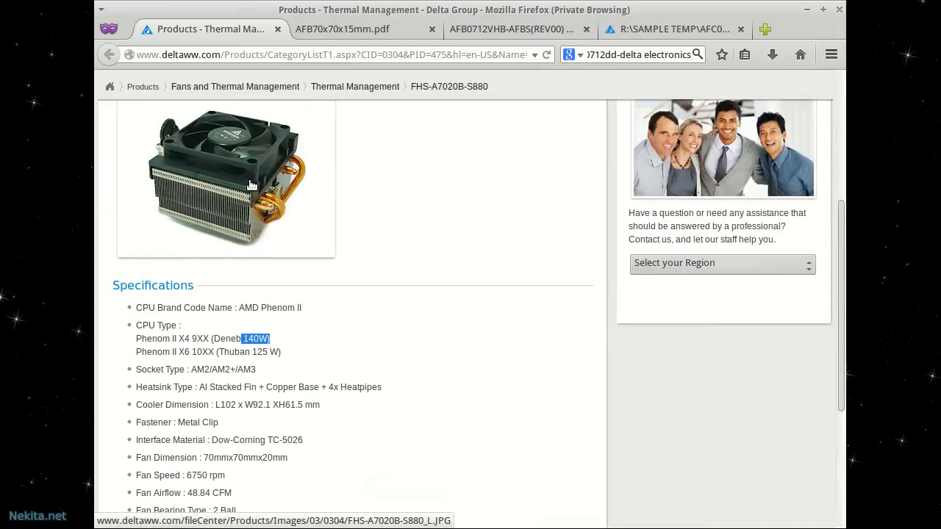
pyautogui.moveTo(341, 30)
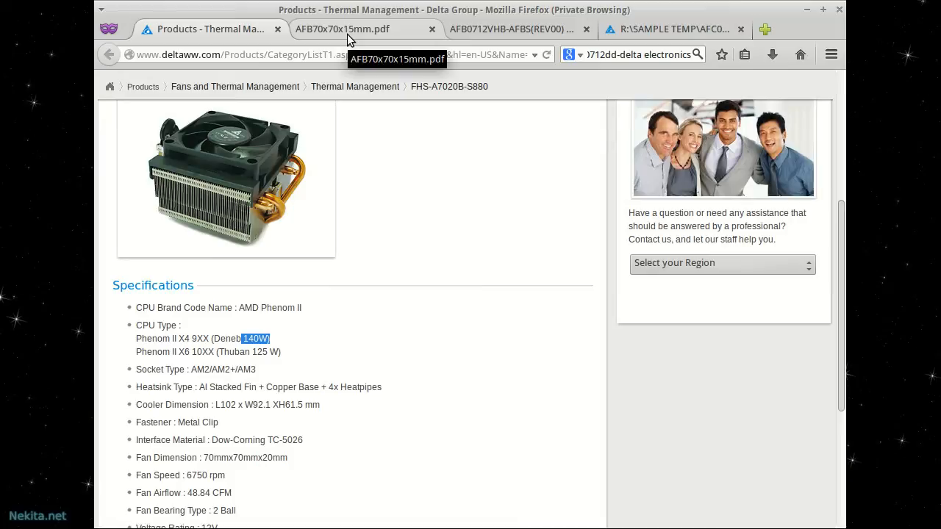
# Switch to the AFB70x70x15mm.pdf datasheet and move down to its P&Q curve and mounting cutout
pyautogui.click(341, 29)
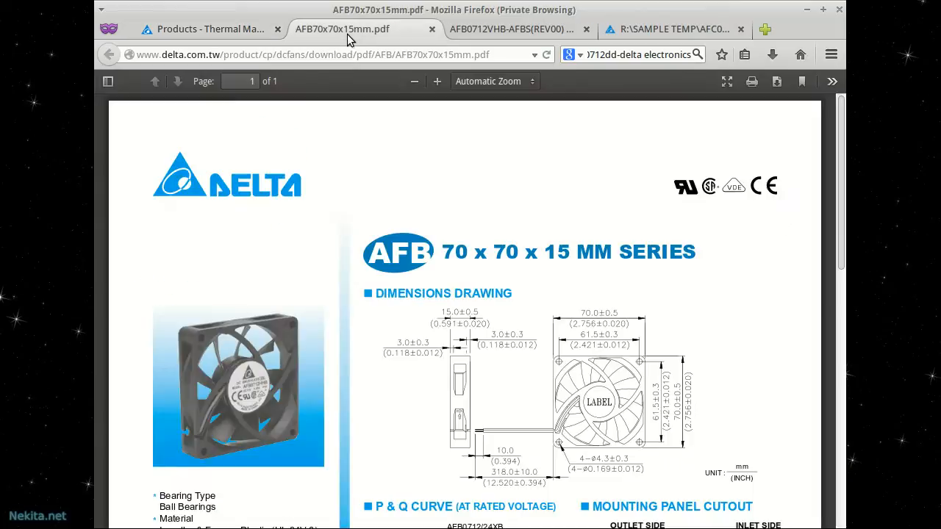
pyautogui.moveTo(343, 29)
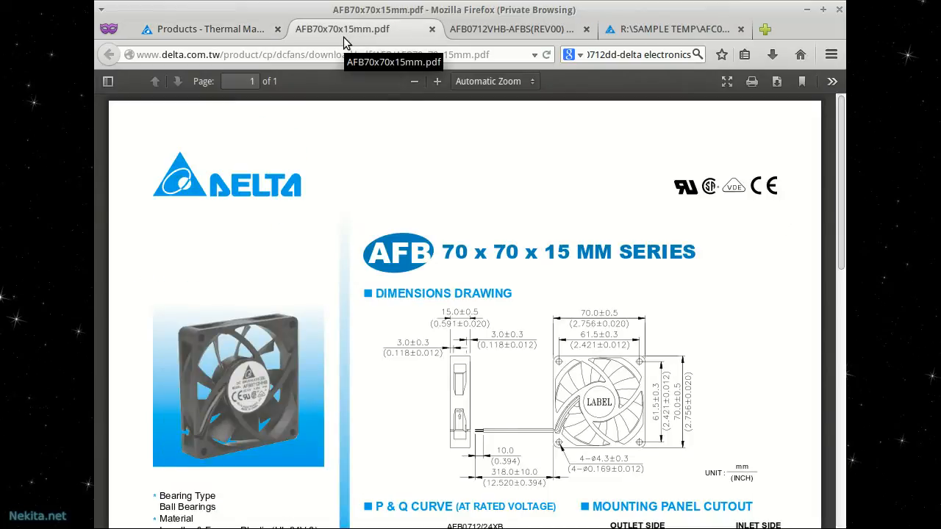
pyautogui.moveTo(462, 288)
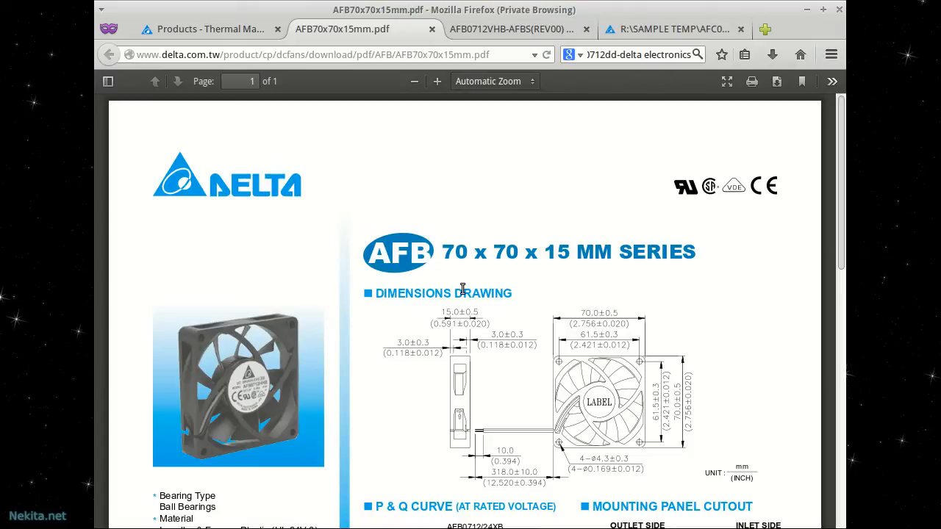
pyautogui.moveTo(588, 247)
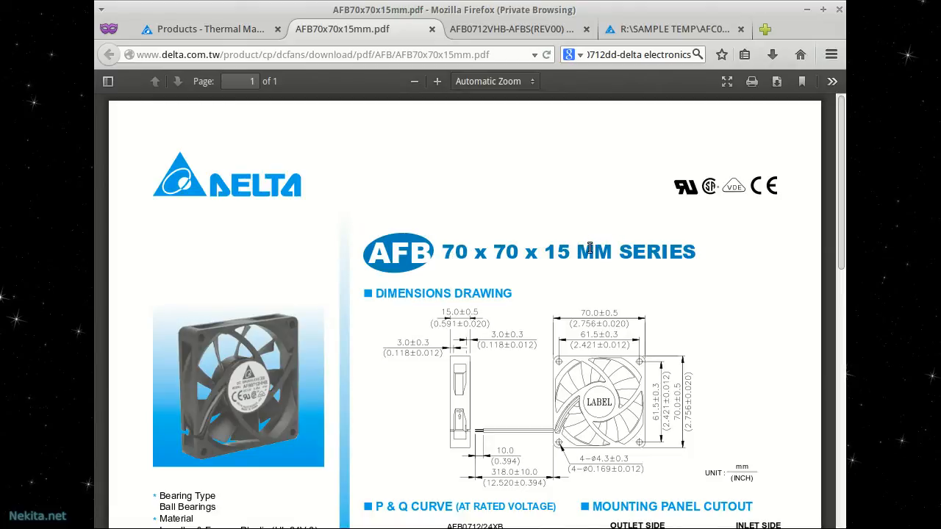
pyautogui.moveTo(183, 357)
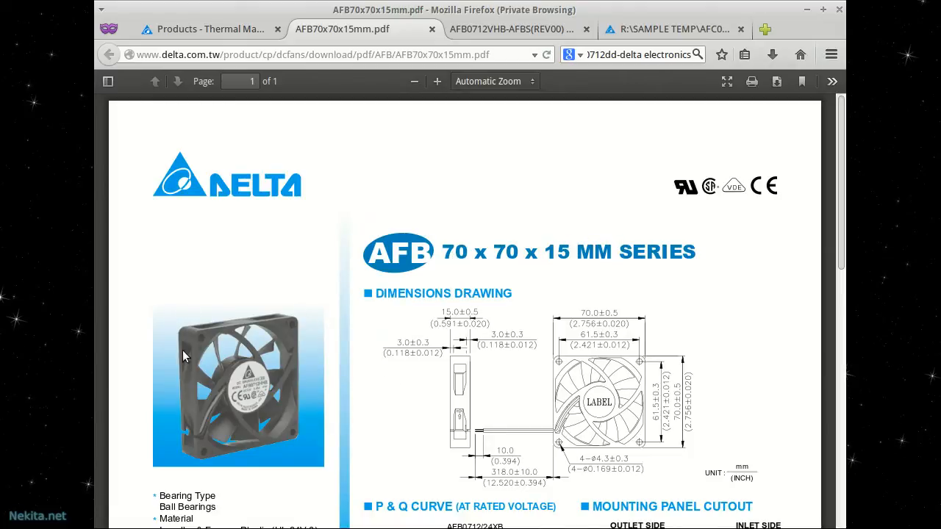
pyautogui.moveTo(447, 397)
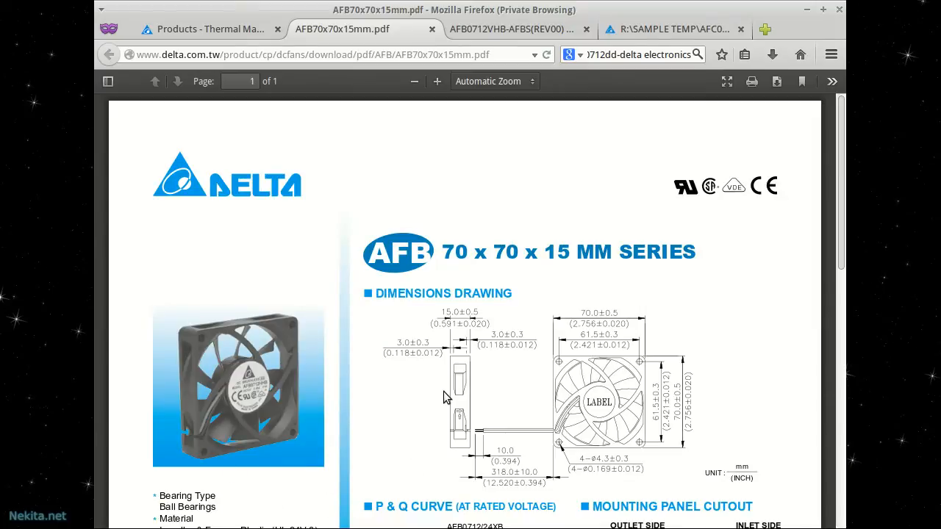
pyautogui.scroll(-3)
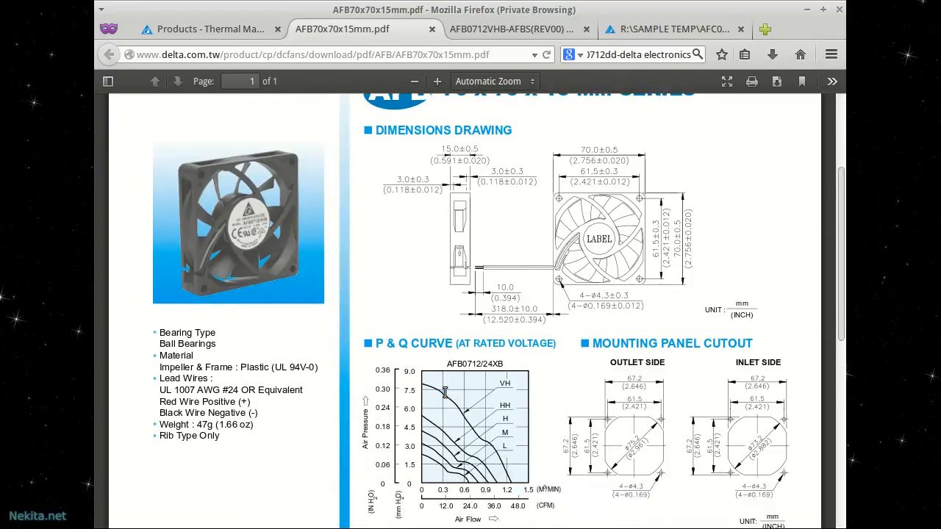
# Bring the model specification table with the AFB0712VHB 45.45 CFM row into view
pyautogui.scroll(-3)
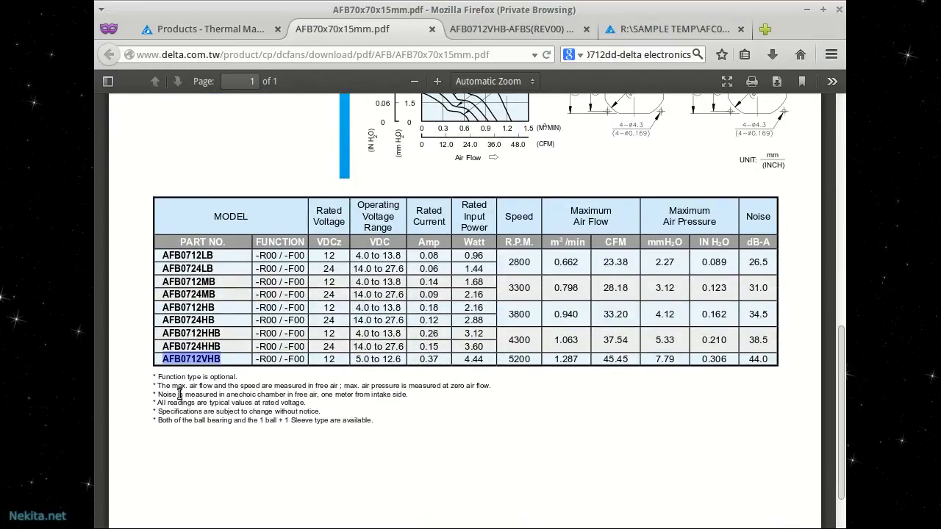
pyautogui.moveTo(228, 376)
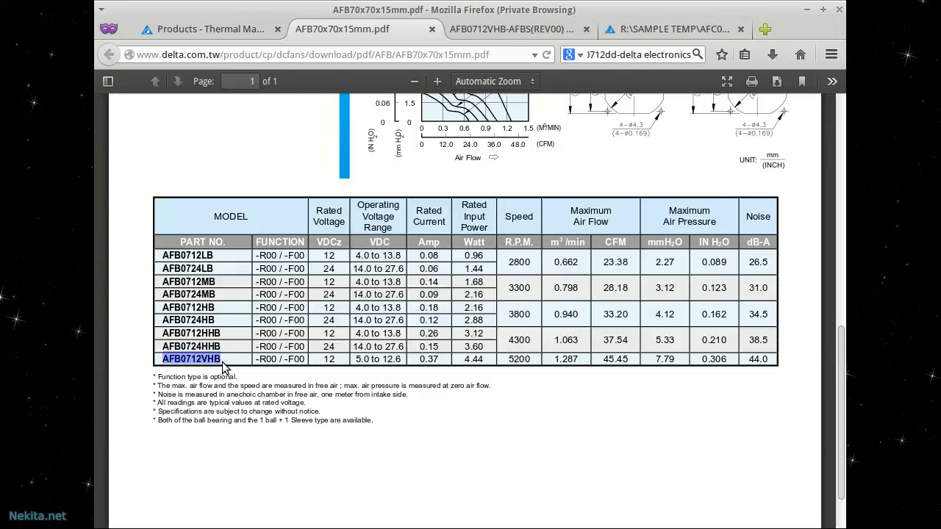
pyautogui.moveTo(543, 364)
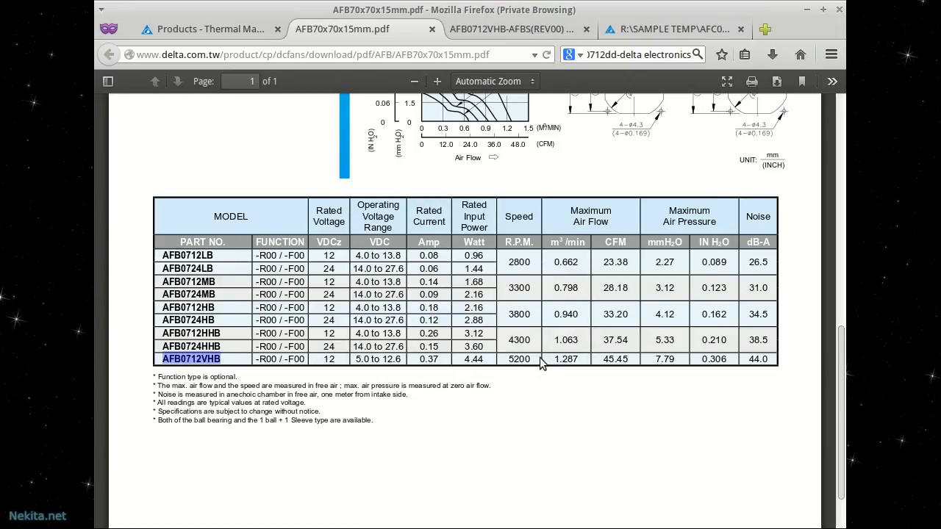
pyautogui.moveTo(585, 365)
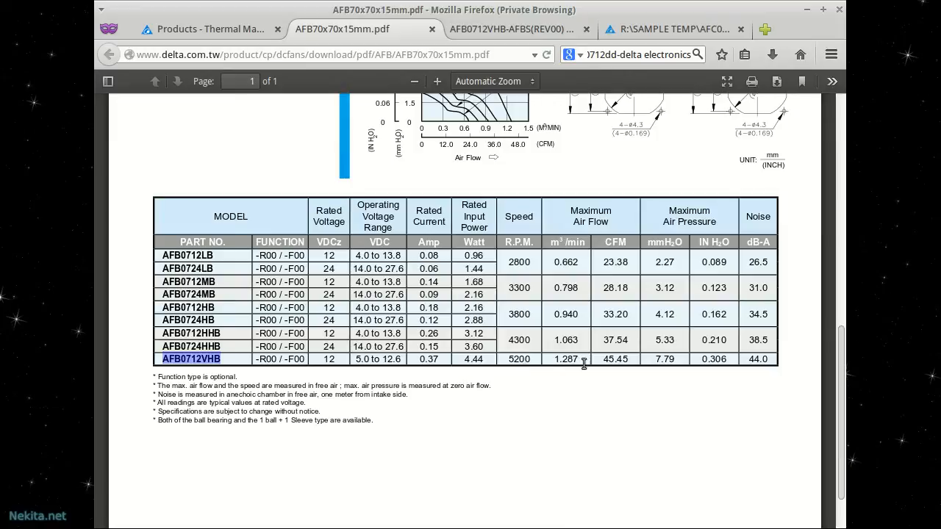
pyautogui.moveTo(635, 366)
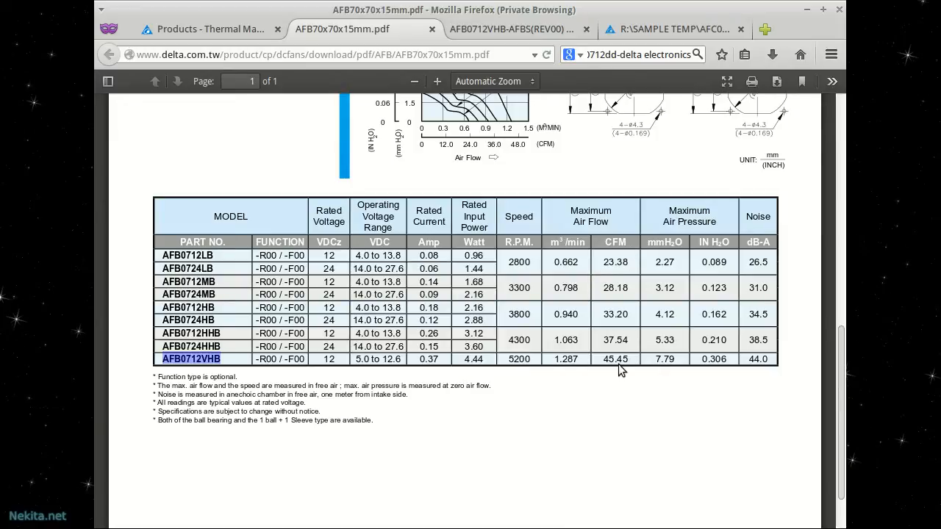
pyautogui.moveTo(536, 360)
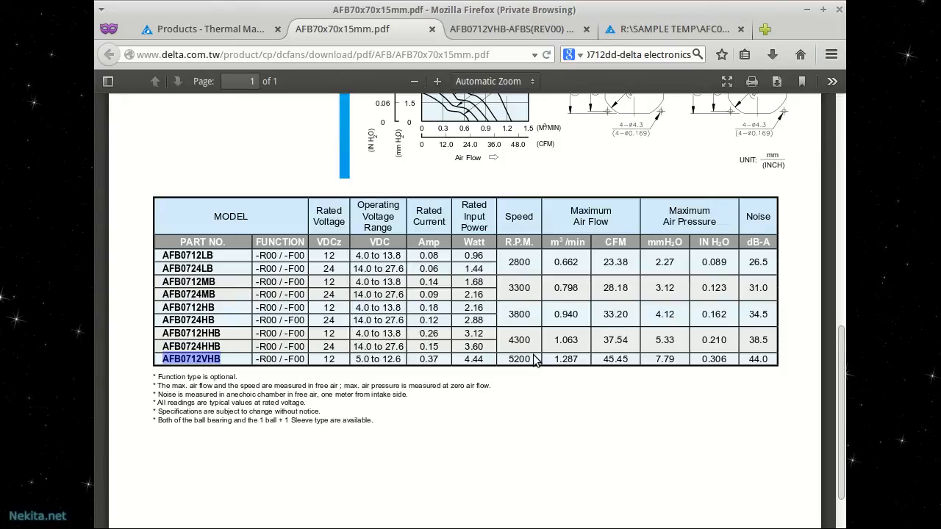
# Return to the cooler product page and mark its 6750 rpm fan speed value
pyautogui.click(209, 29)
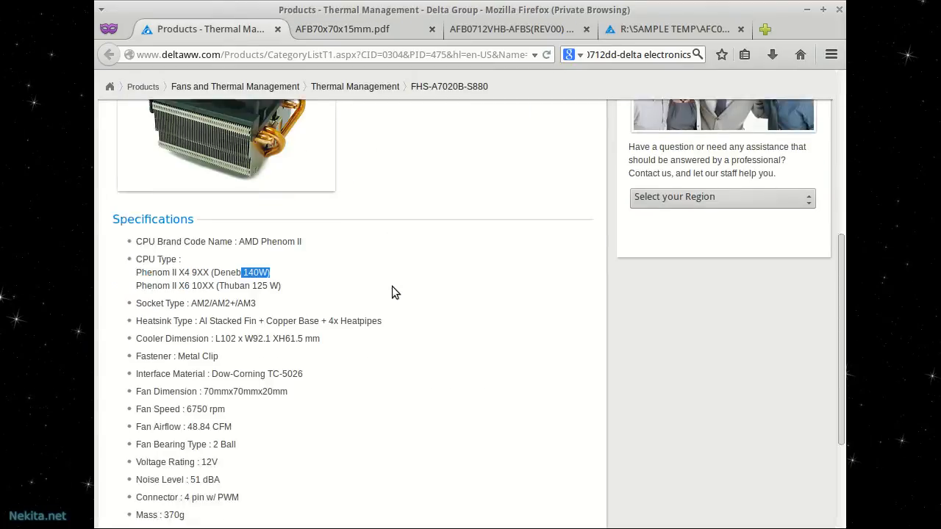
pyautogui.scroll(-3)
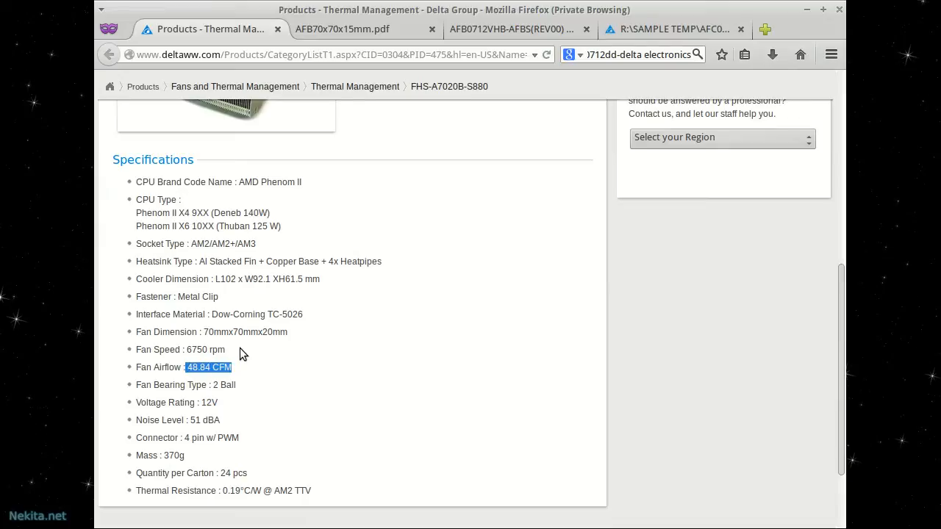
pyautogui.doubleClick(204, 350)
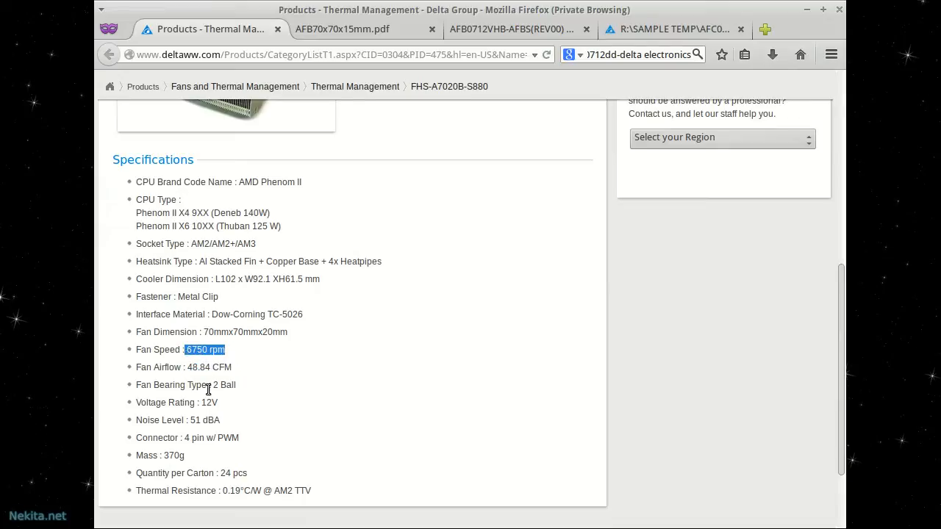
# Revisit the AFB datasheet model table, then come back to the cooler specifications
pyautogui.click(341, 30)
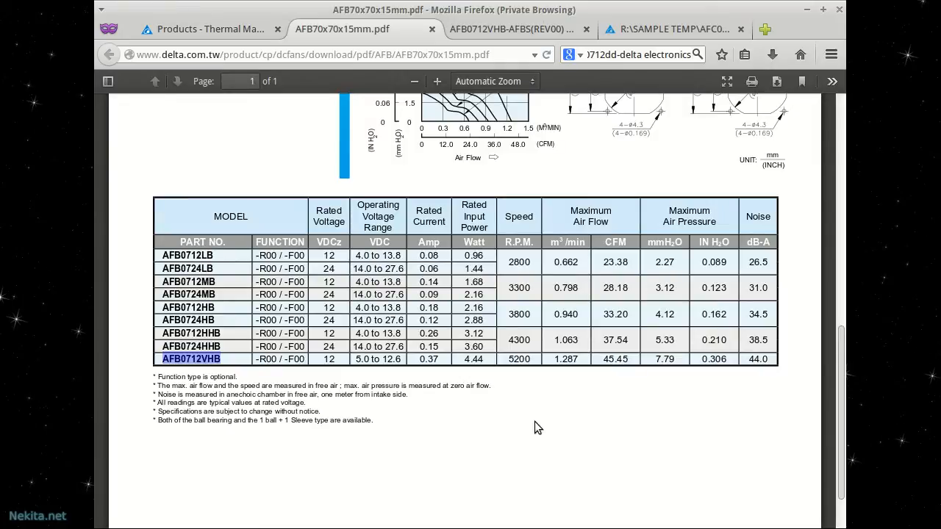
pyautogui.moveTo(522, 229)
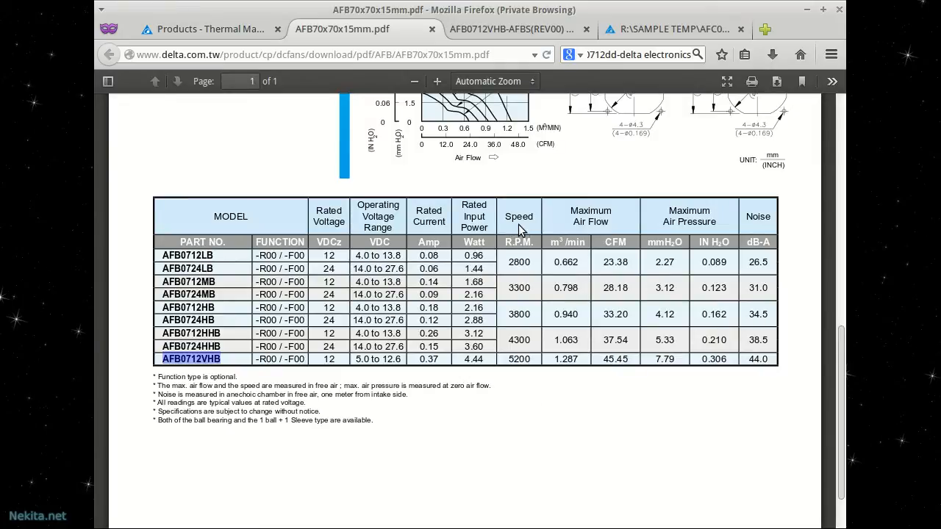
pyautogui.moveTo(514, 421)
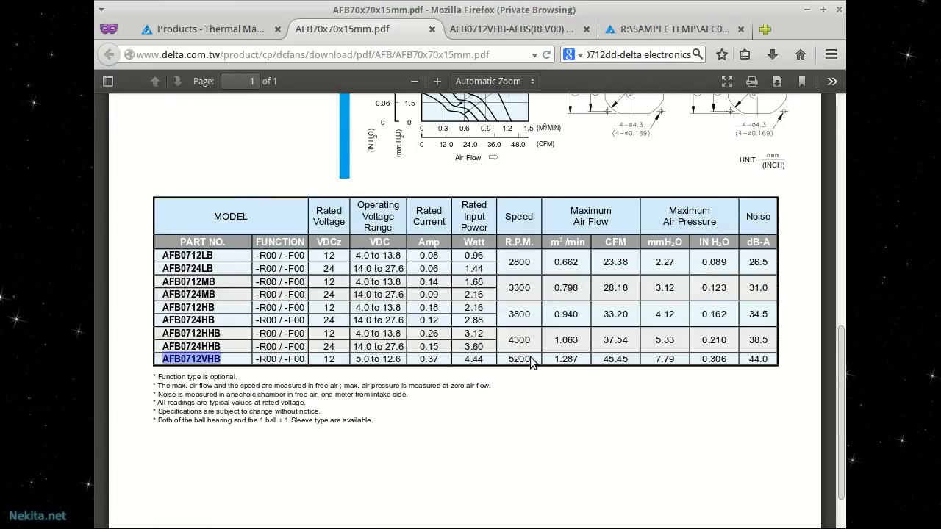
pyautogui.moveTo(523, 365)
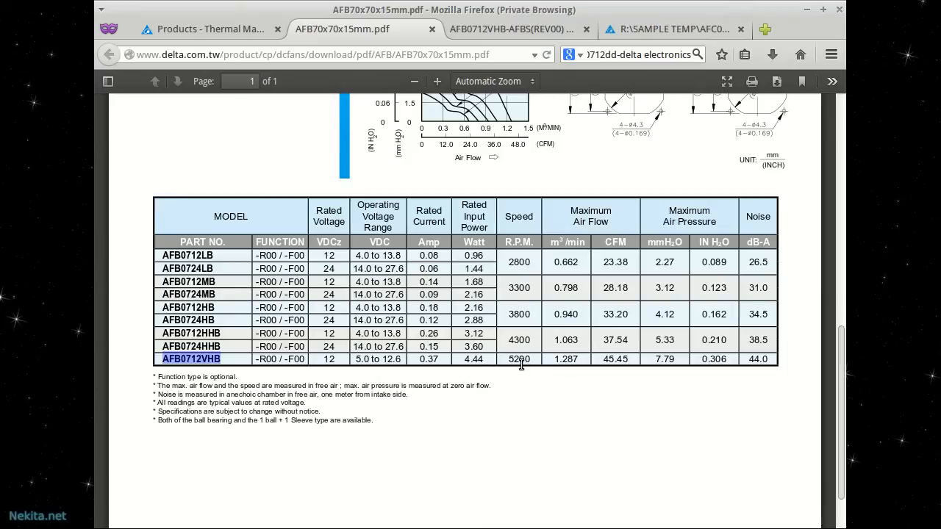
pyautogui.moveTo(617, 375)
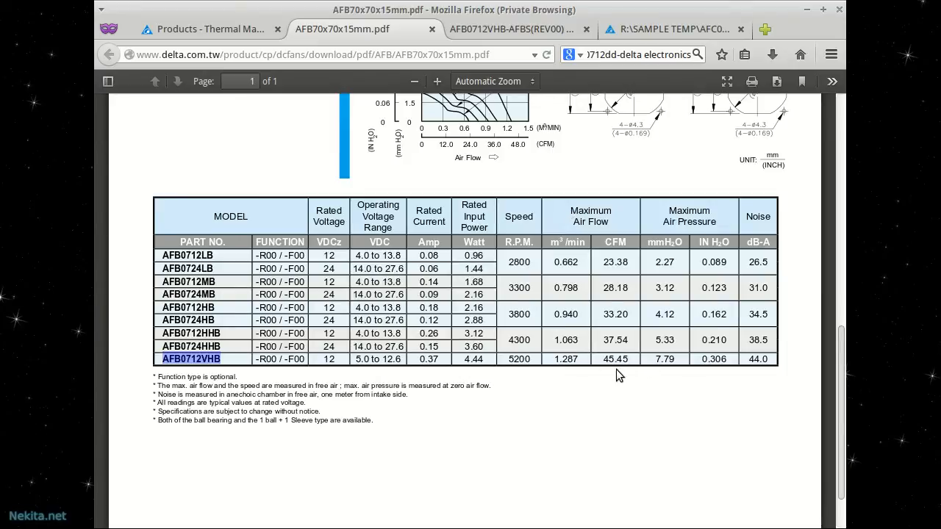
pyautogui.moveTo(520, 360)
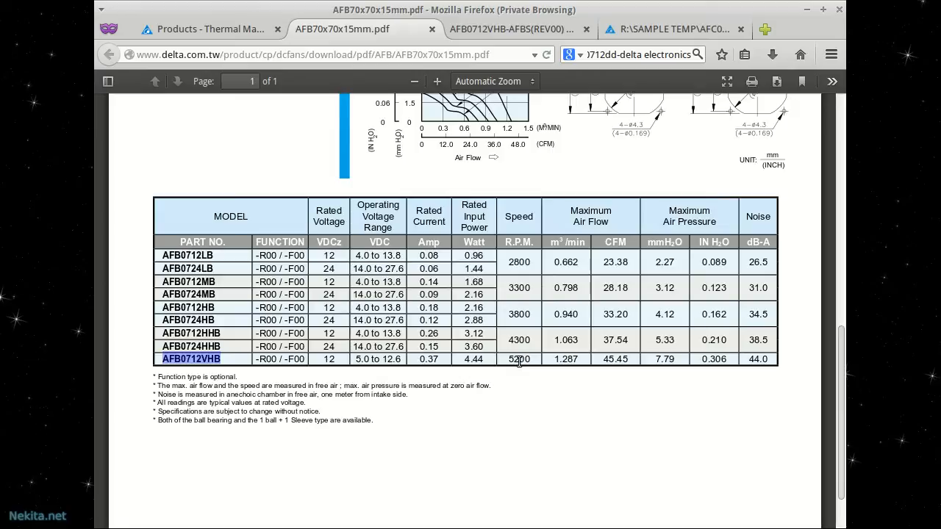
pyautogui.scroll(3)
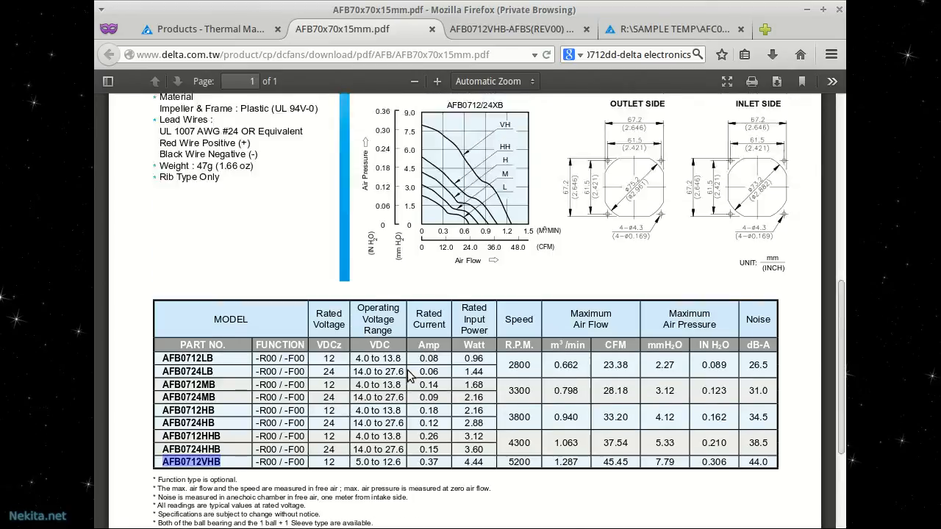
pyautogui.scroll(3)
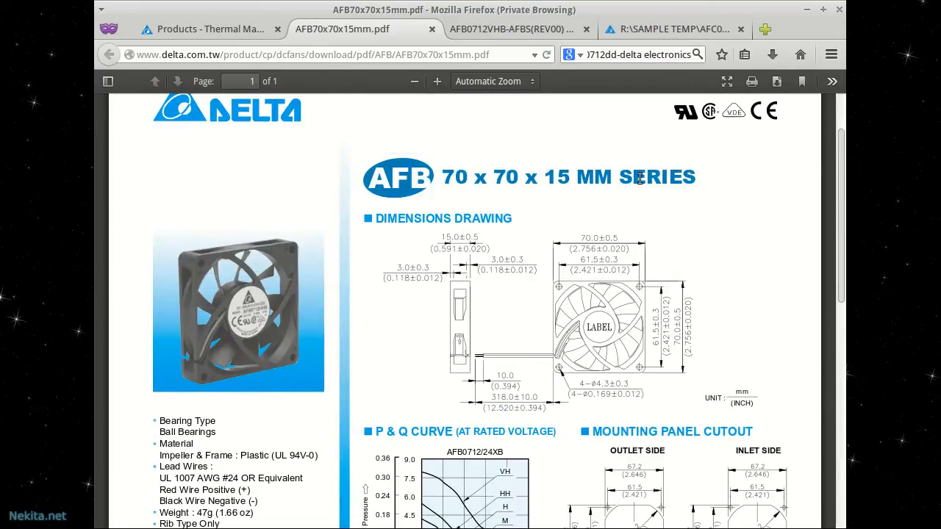
pyautogui.scroll(-3)
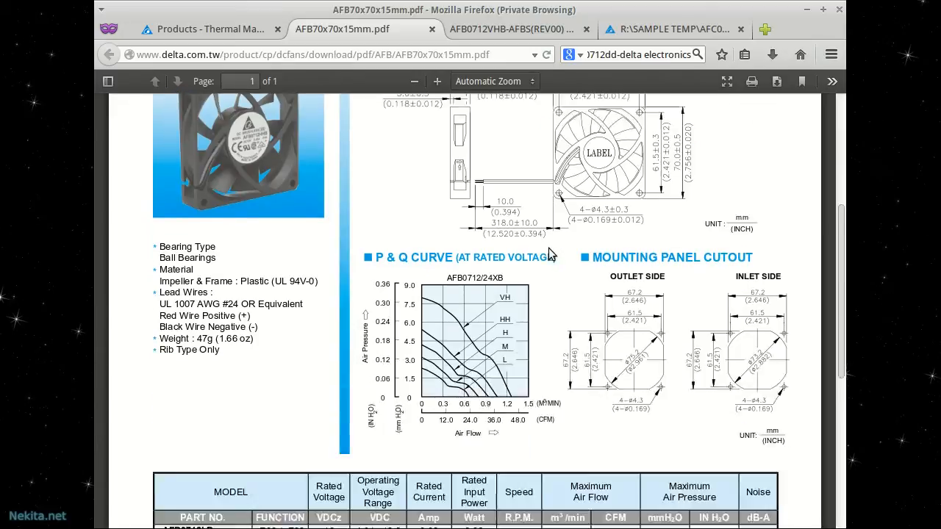
pyautogui.scroll(-3)
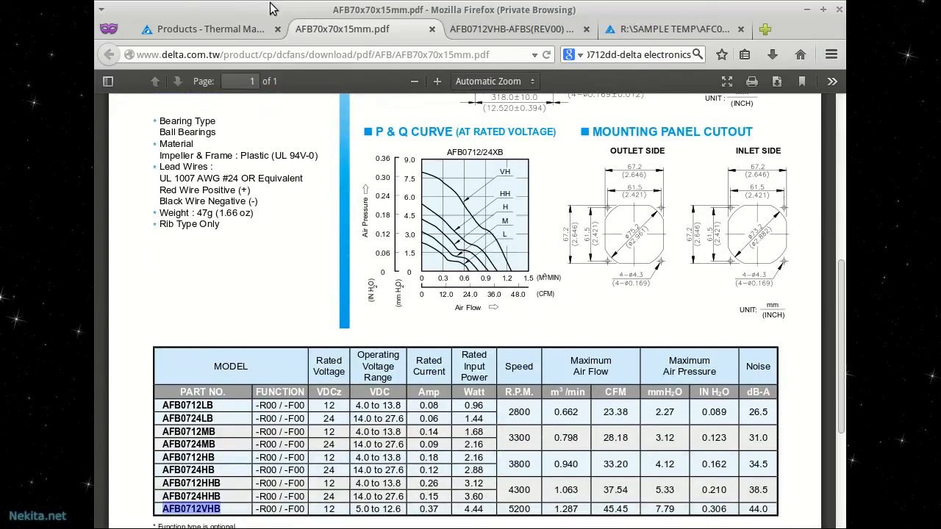
pyautogui.click(208, 29)
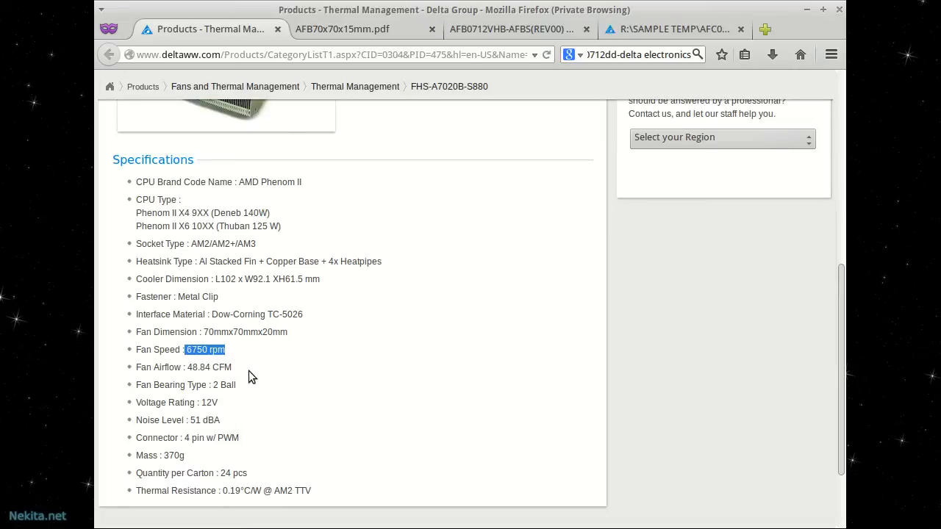
# Mark the cooler's 48.84 CFM airflow, then bring up the AFB0712VHB-AFBS specification PDF via the AFB datasheet
pyautogui.scroll(3)
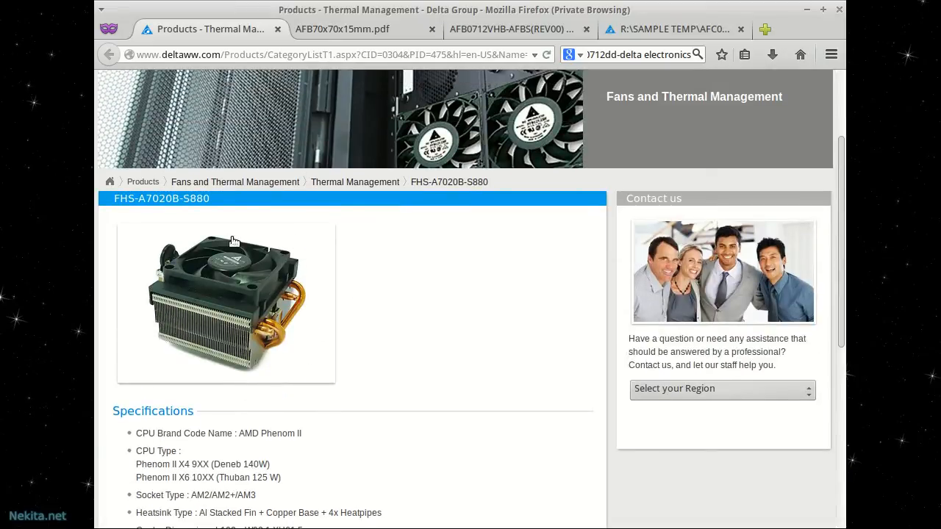
pyautogui.scroll(-3)
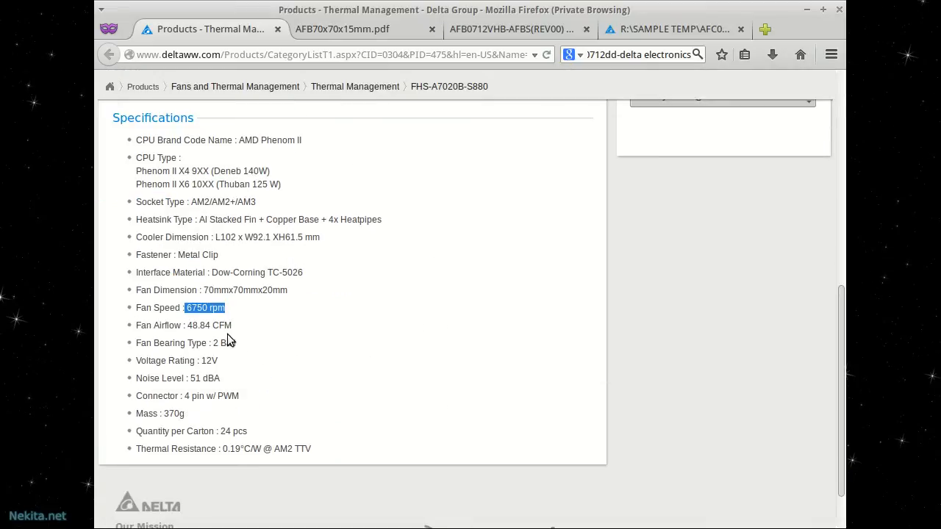
pyautogui.doubleClick(209, 325)
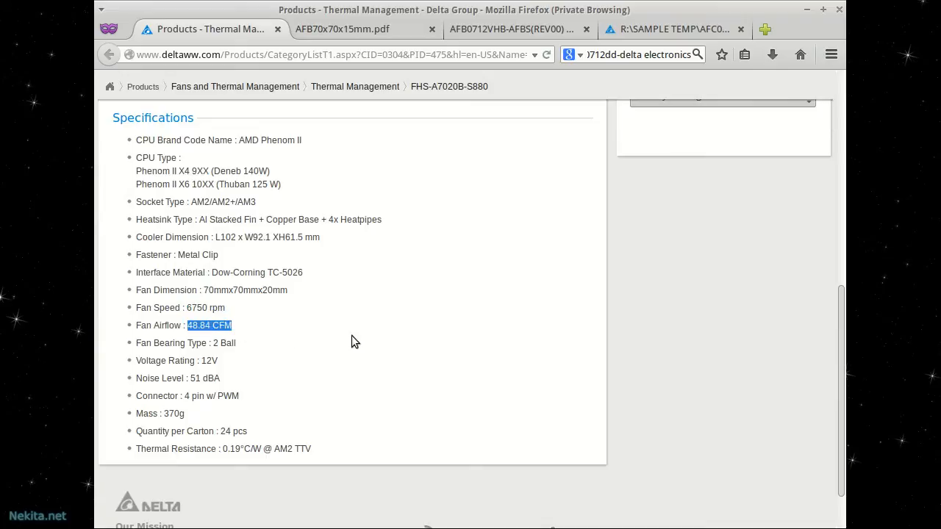
pyautogui.click(341, 29)
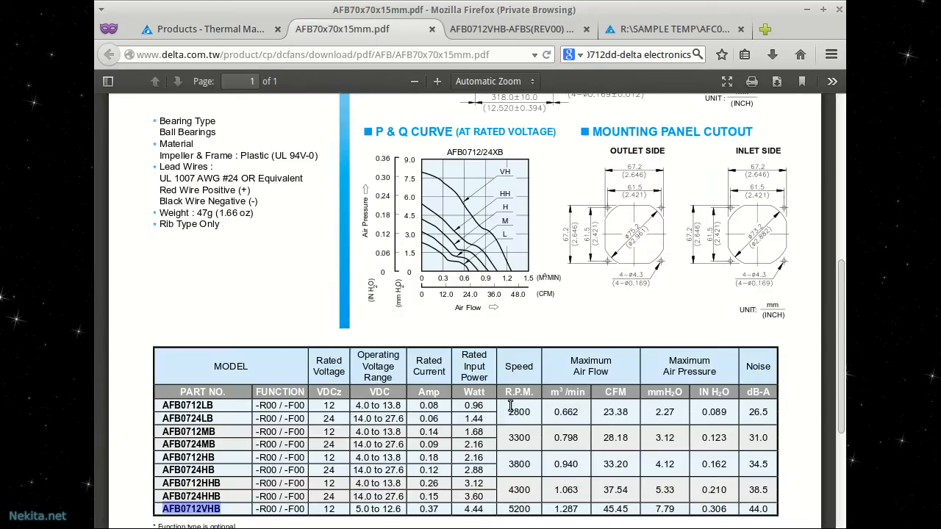
pyautogui.click(515, 30)
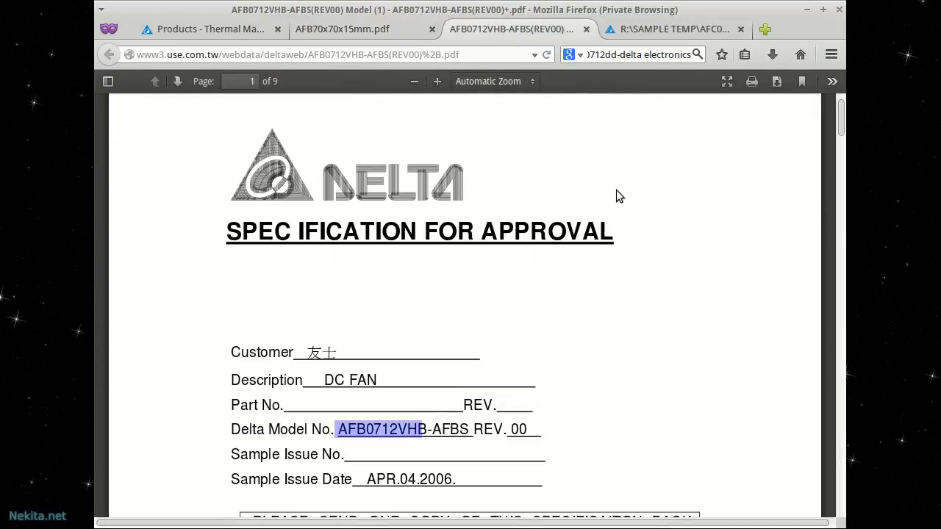
pyautogui.moveTo(712, 275)
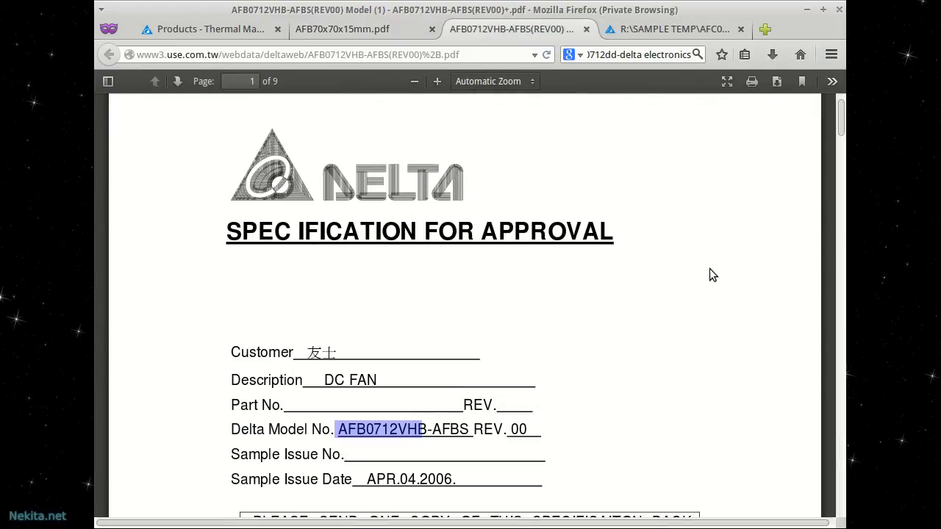
pyautogui.moveTo(341, 445)
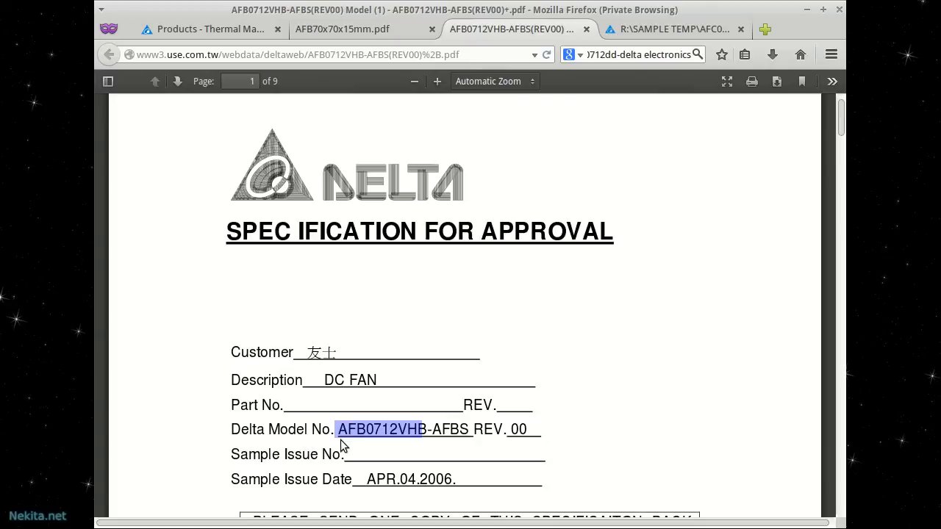
pyautogui.moveTo(380, 447)
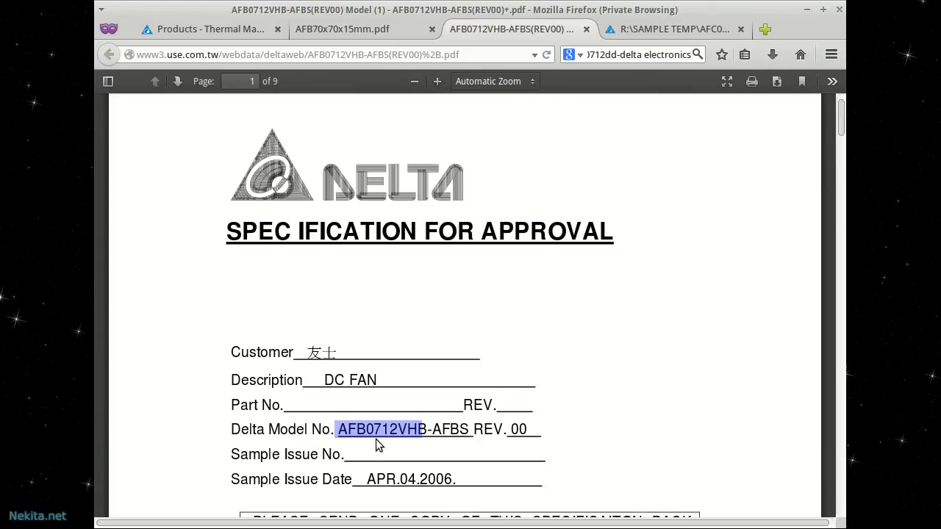
pyautogui.moveTo(443, 444)
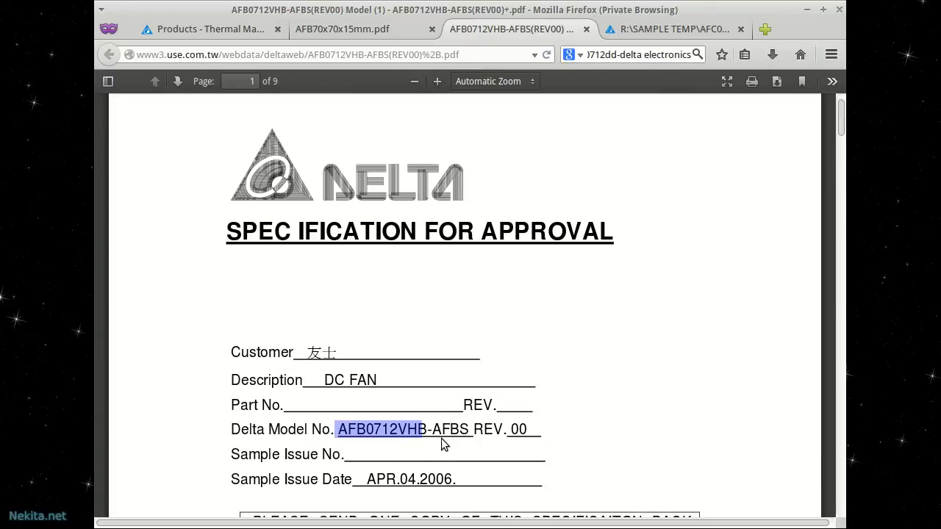
pyautogui.moveTo(469, 435)
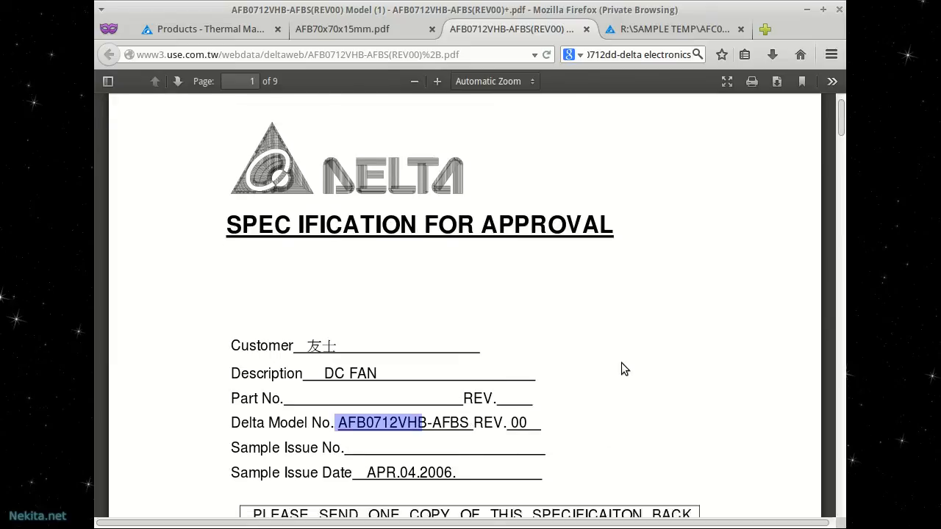
# Review the AFB0712VHB's speed and 40.89 CFM airflow on page 2, then switch to the AFC0712DD-TP10 datasheet
pyautogui.scroll(-3)
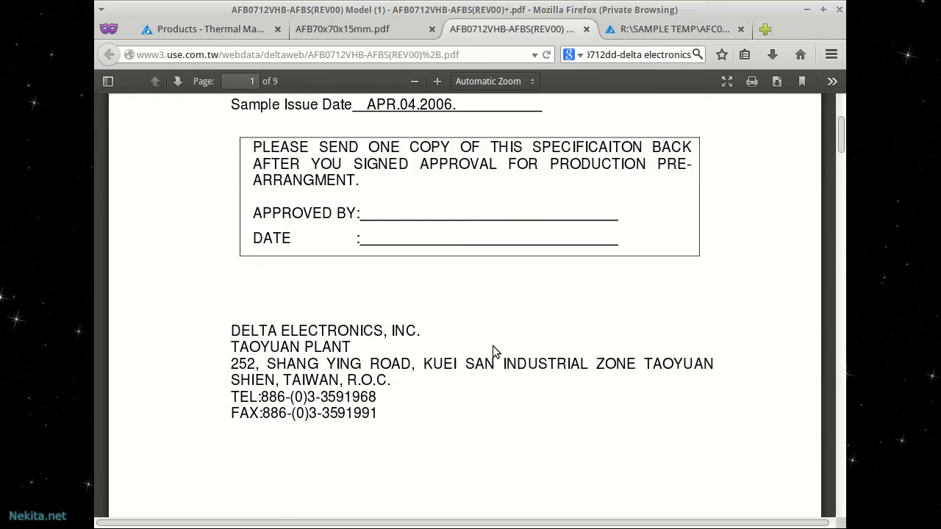
pyautogui.scroll(-3)
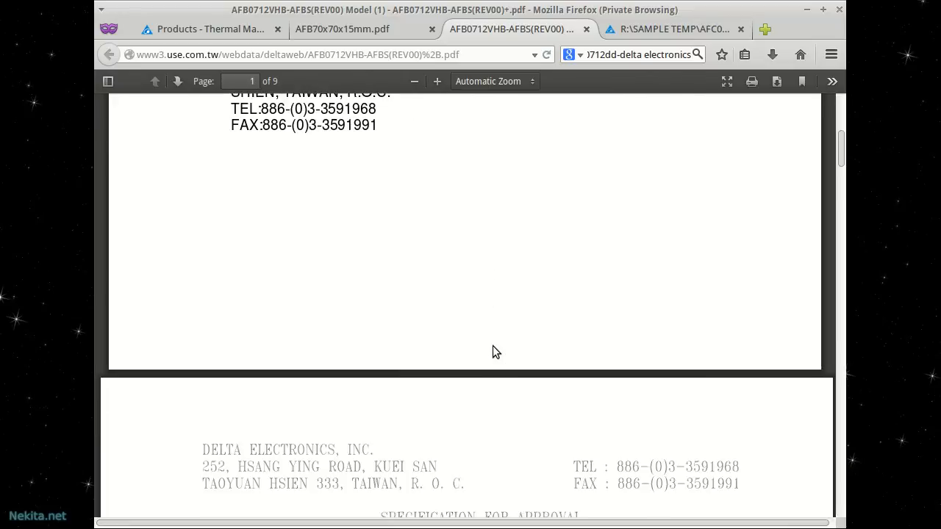
pyautogui.scroll(-3)
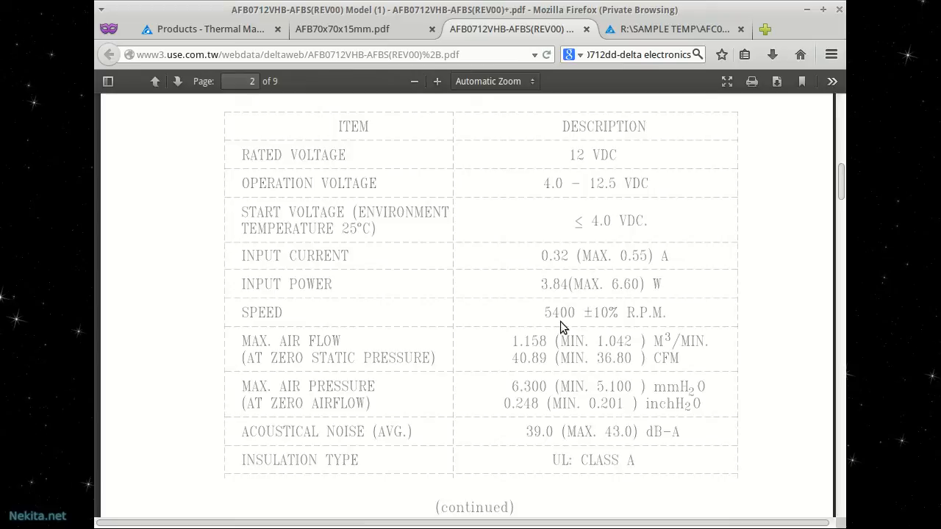
pyautogui.moveTo(582, 325)
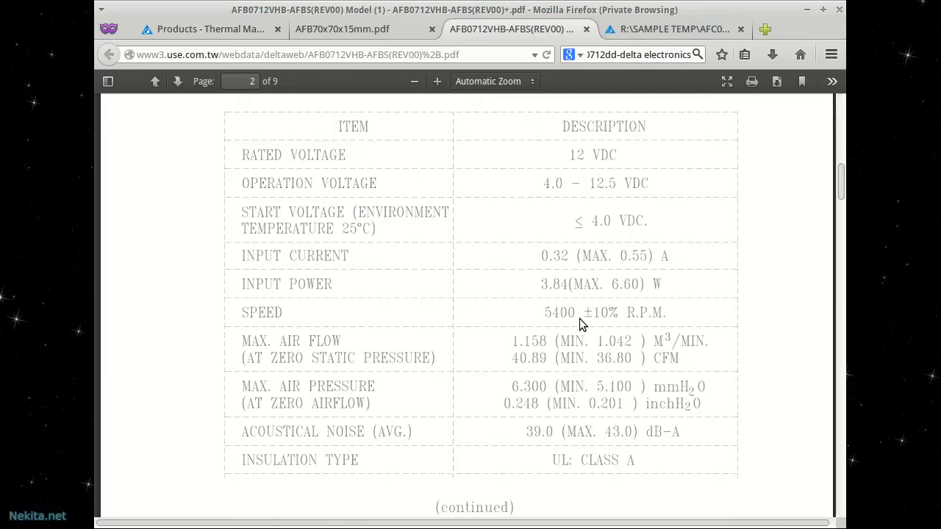
pyautogui.moveTo(624, 326)
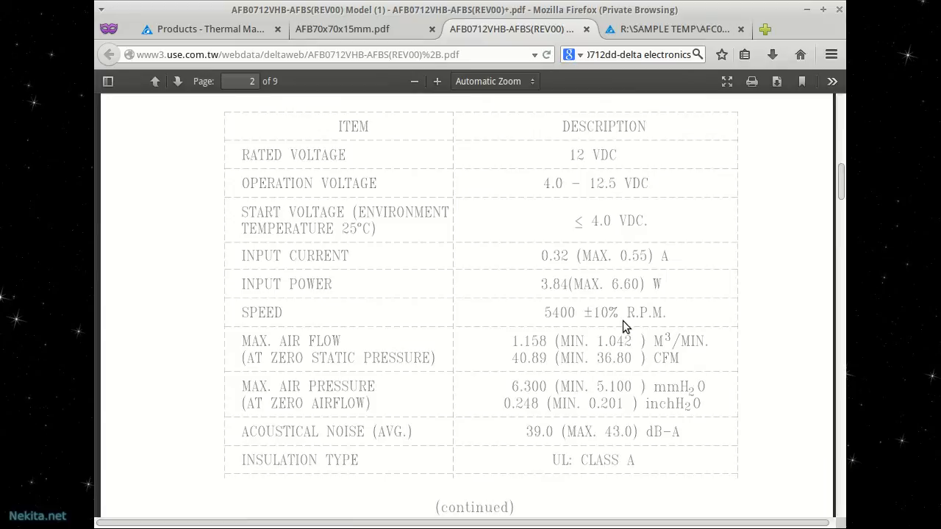
pyautogui.moveTo(520, 376)
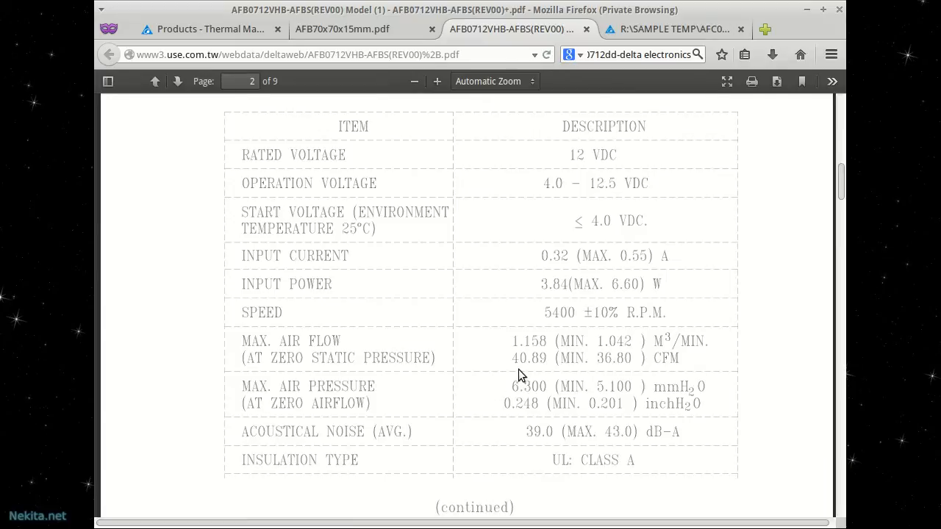
pyautogui.moveTo(555, 364)
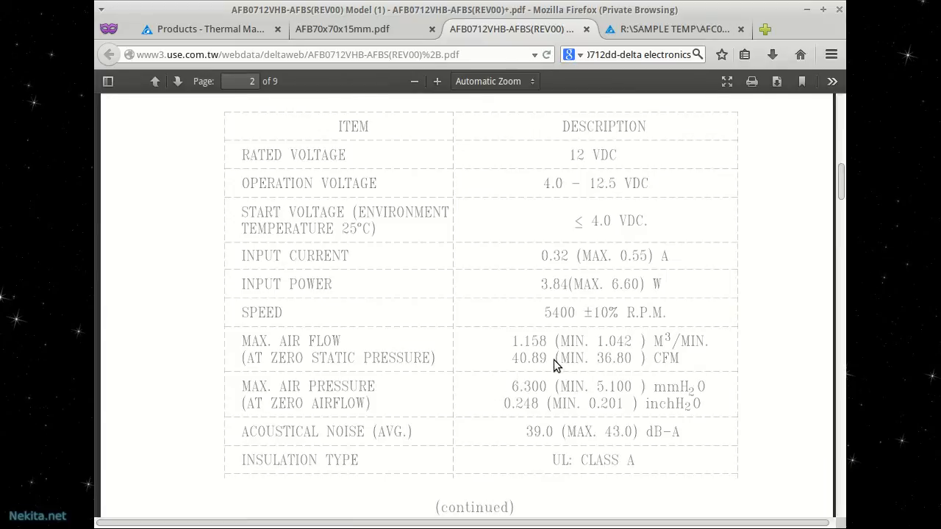
pyautogui.moveTo(629, 370)
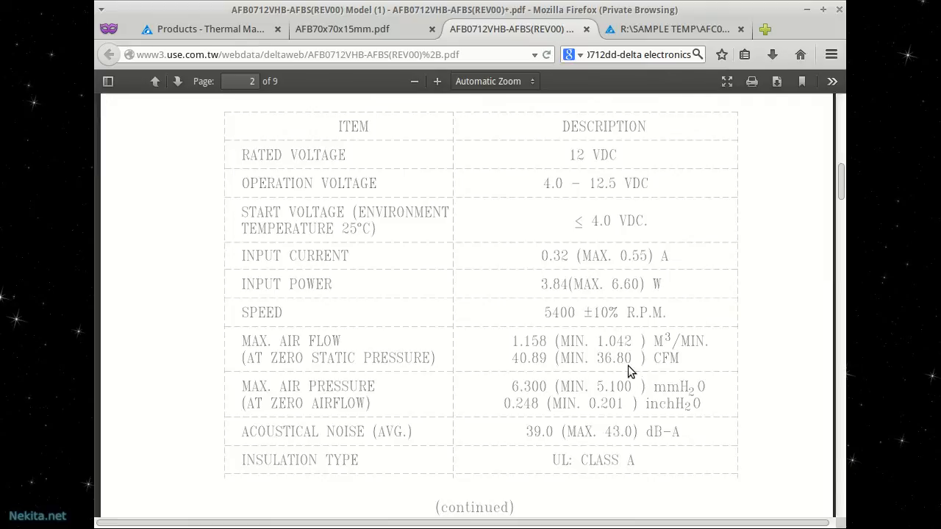
pyautogui.moveTo(616, 373)
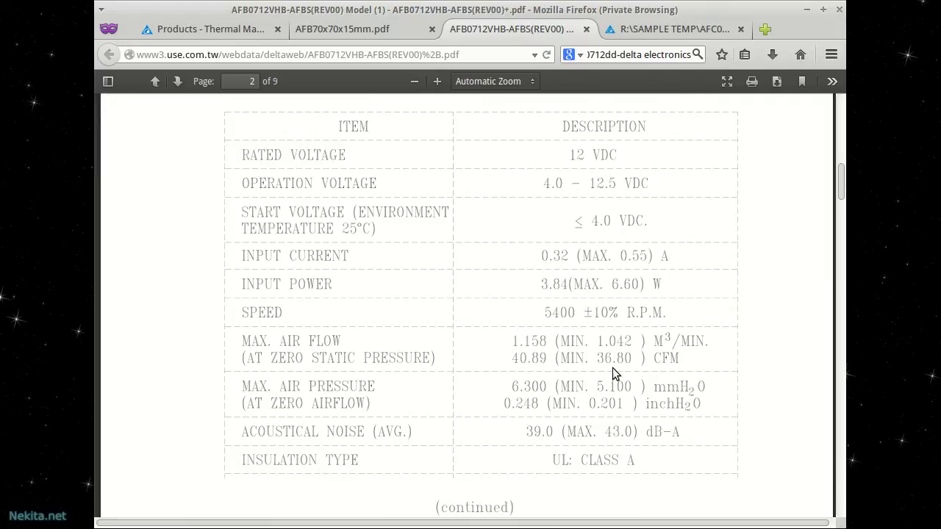
pyautogui.moveTo(723, 382)
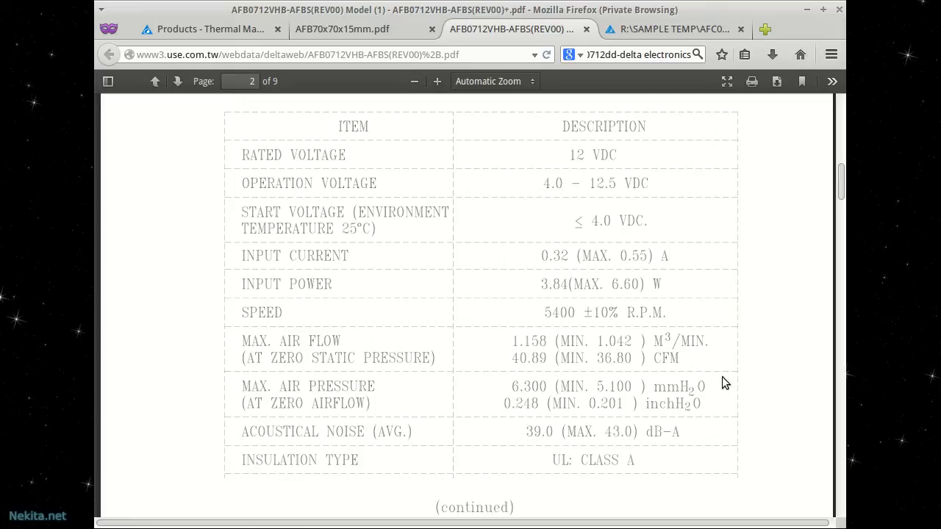
pyautogui.moveTo(591, 370)
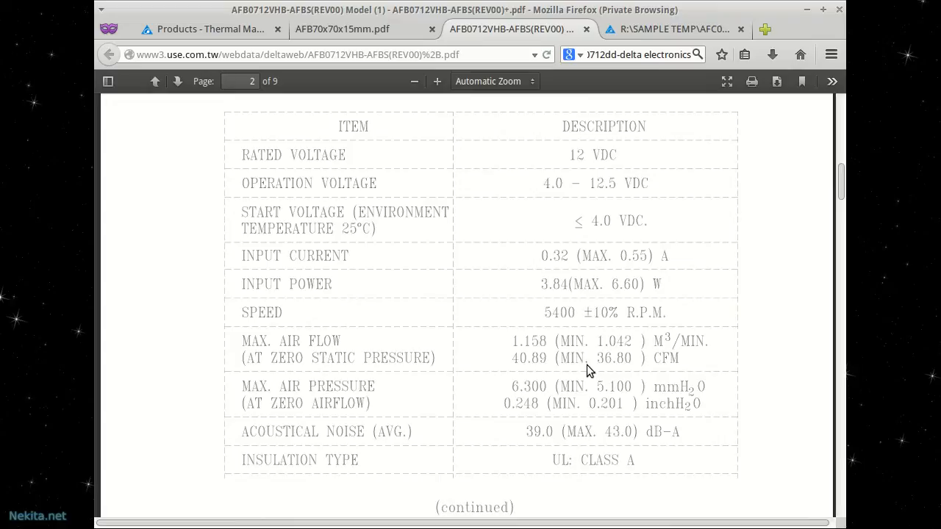
pyautogui.moveTo(697, 10)
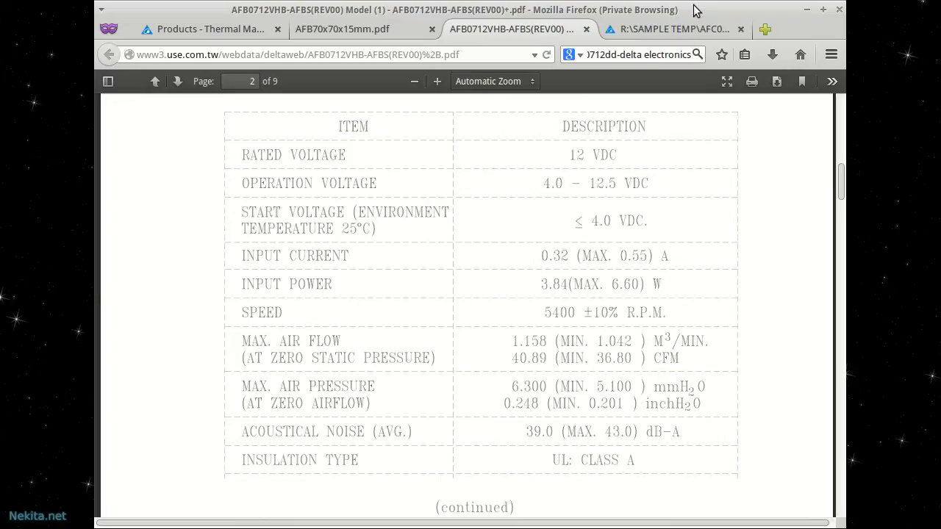
pyautogui.click(674, 30)
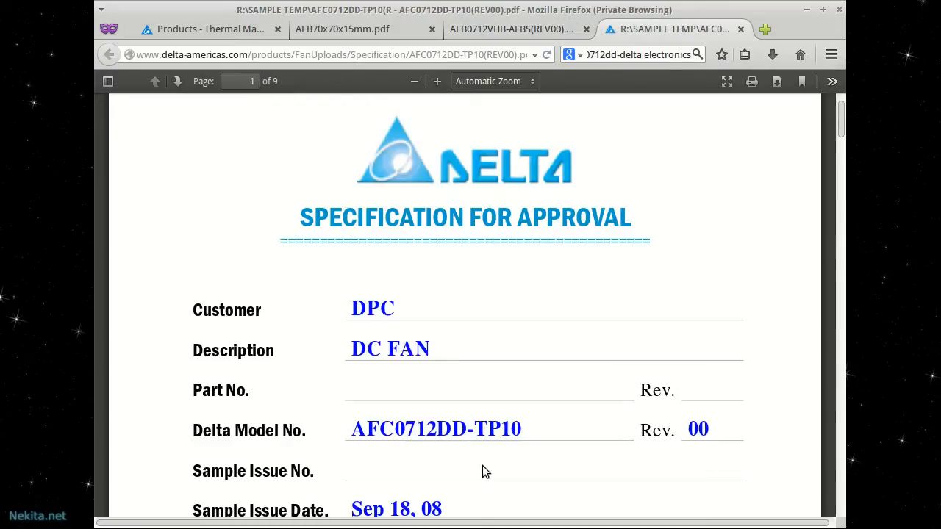
pyautogui.moveTo(358, 453)
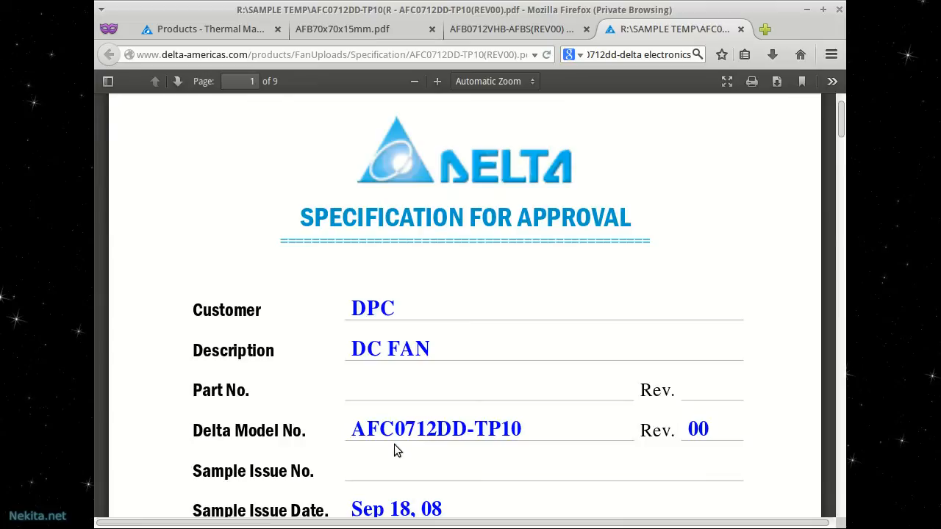
pyautogui.moveTo(468, 447)
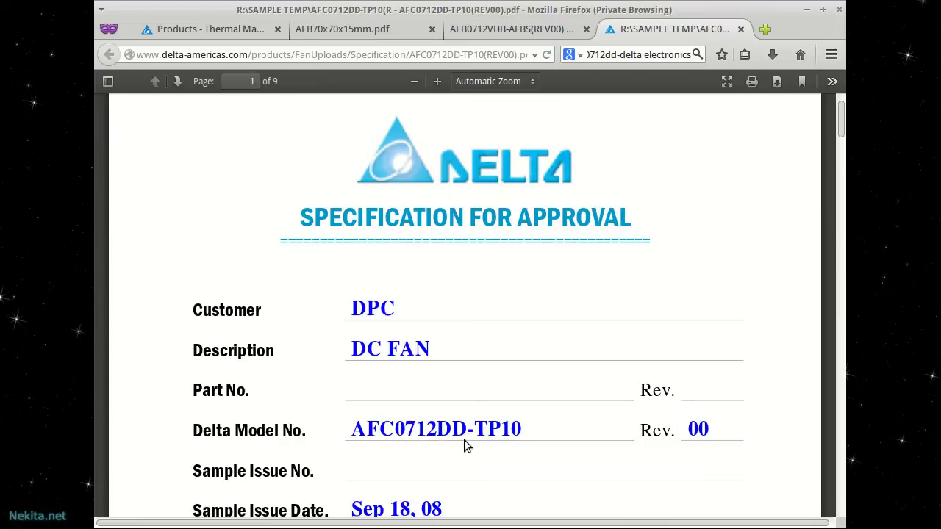
pyautogui.moveTo(488, 447)
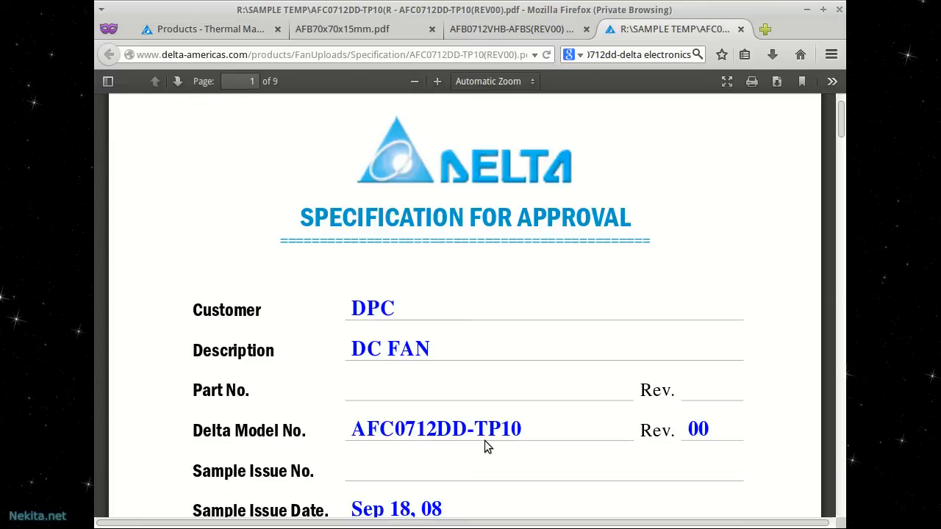
pyautogui.moveTo(546, 442)
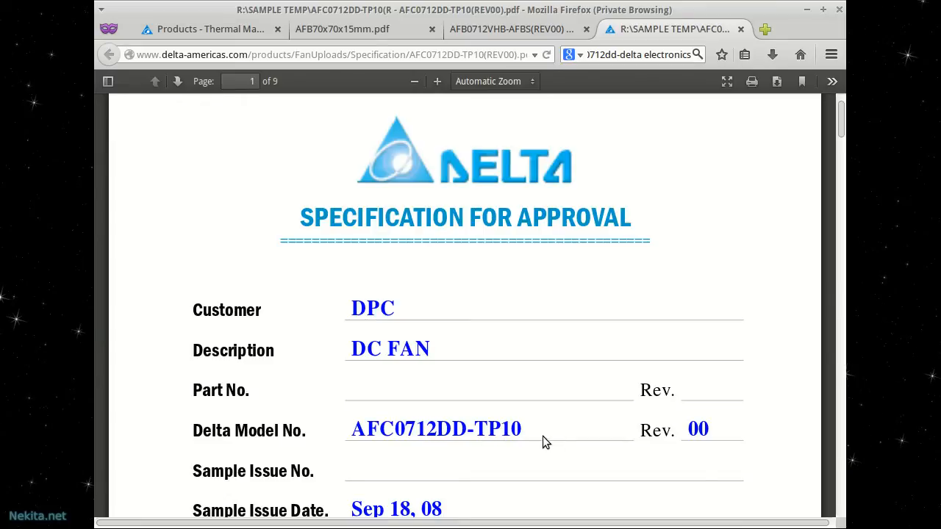
pyautogui.moveTo(356, 233)
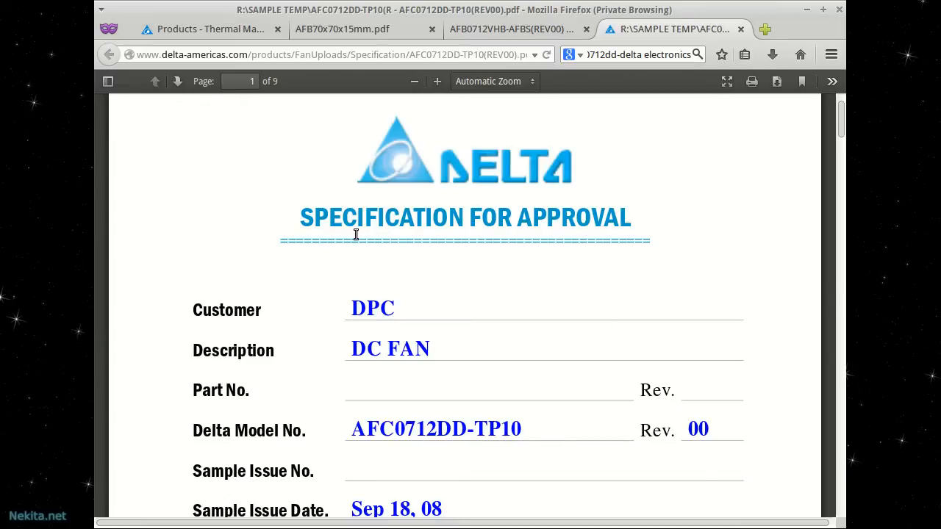
# Review the AFC0712DD-TP10 characteristics table with its rated electrical figures and 46.86 CFM airflow
pyautogui.scroll(-3)
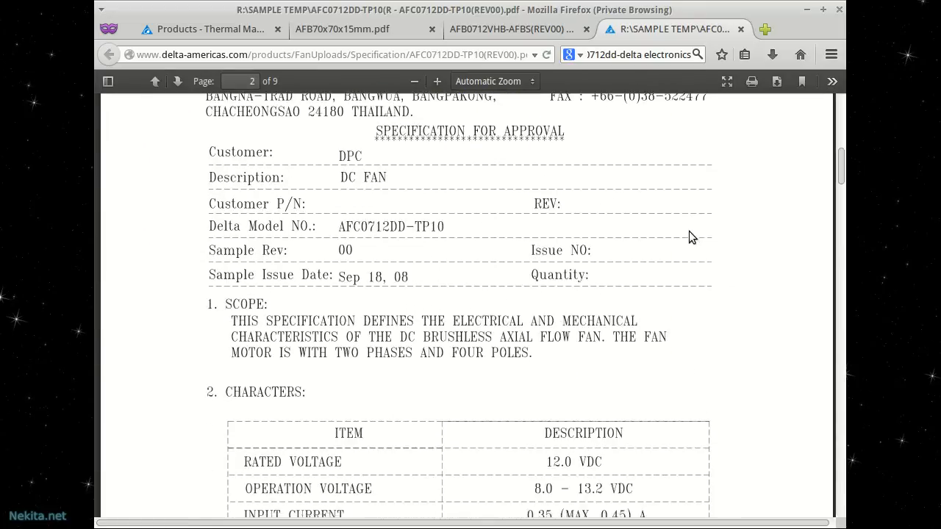
pyautogui.scroll(-3)
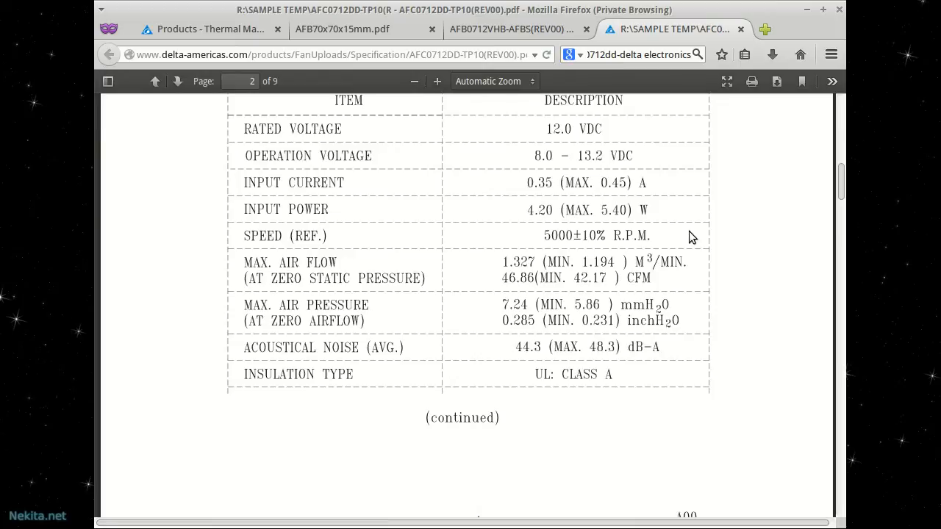
pyautogui.scroll(3)
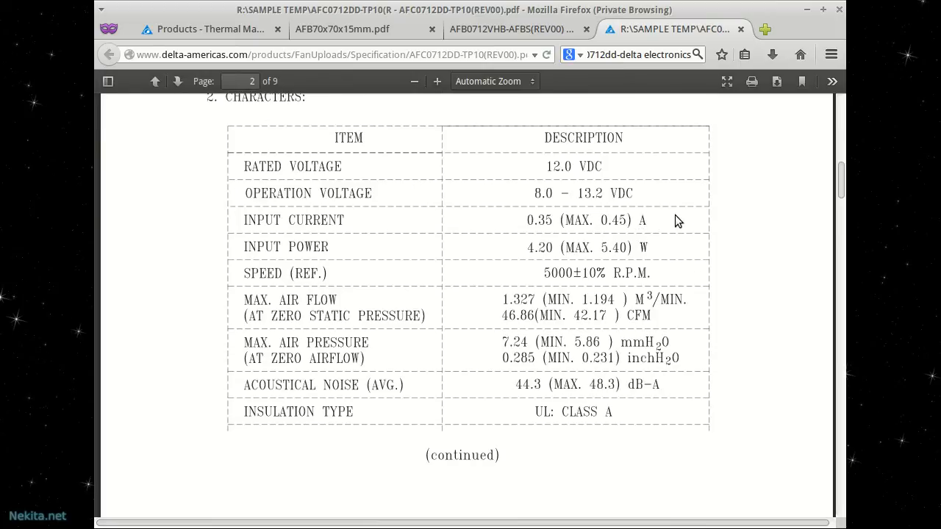
pyautogui.moveTo(670, 226)
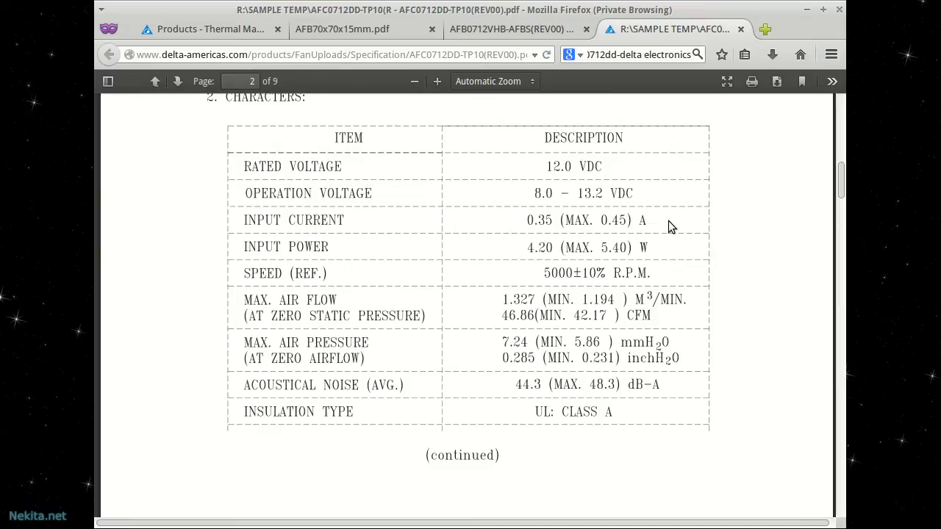
pyautogui.moveTo(573, 291)
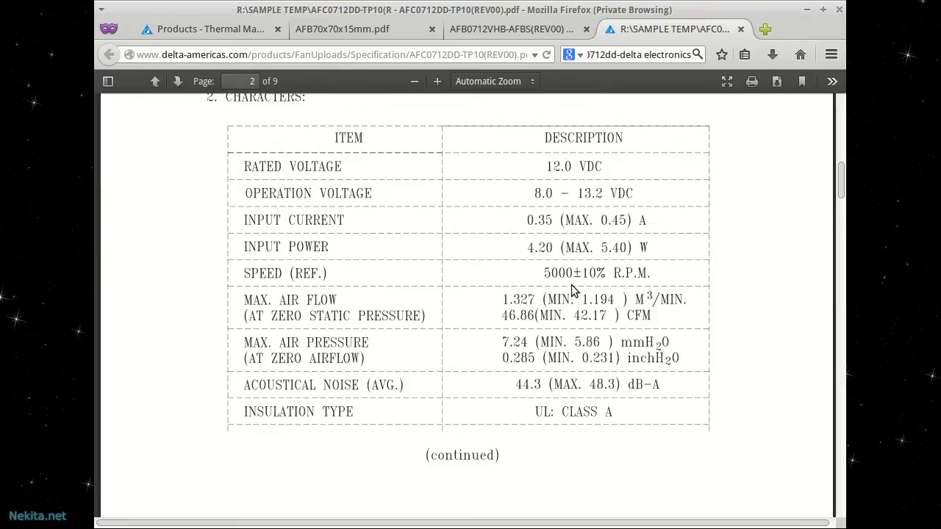
pyautogui.moveTo(608, 288)
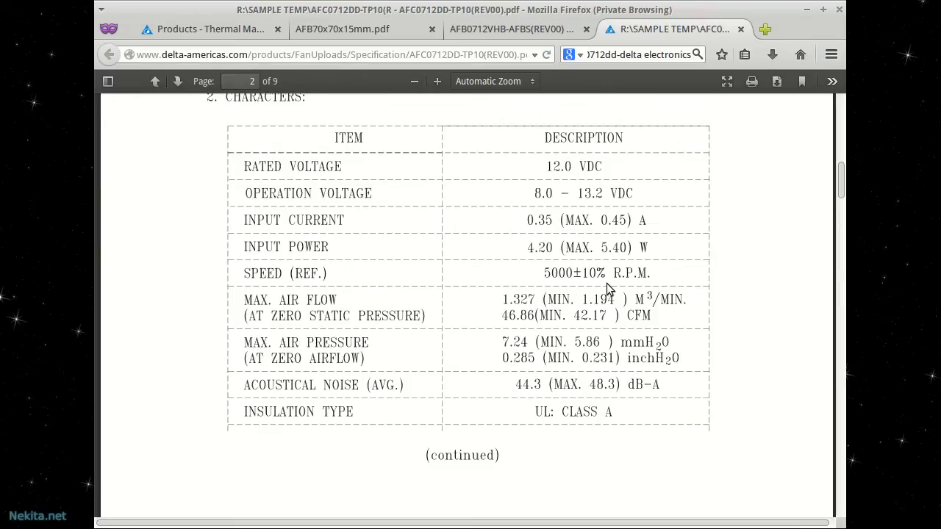
pyautogui.moveTo(512, 331)
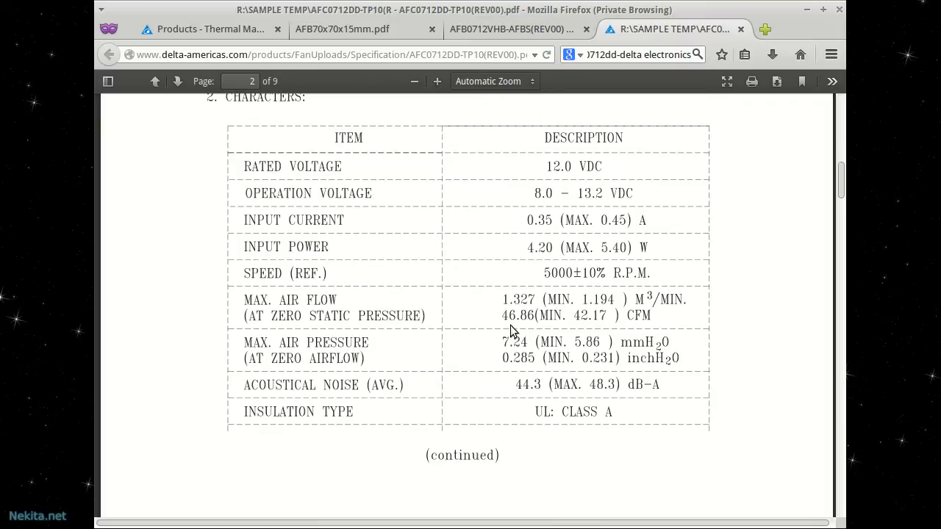
pyautogui.moveTo(527, 332)
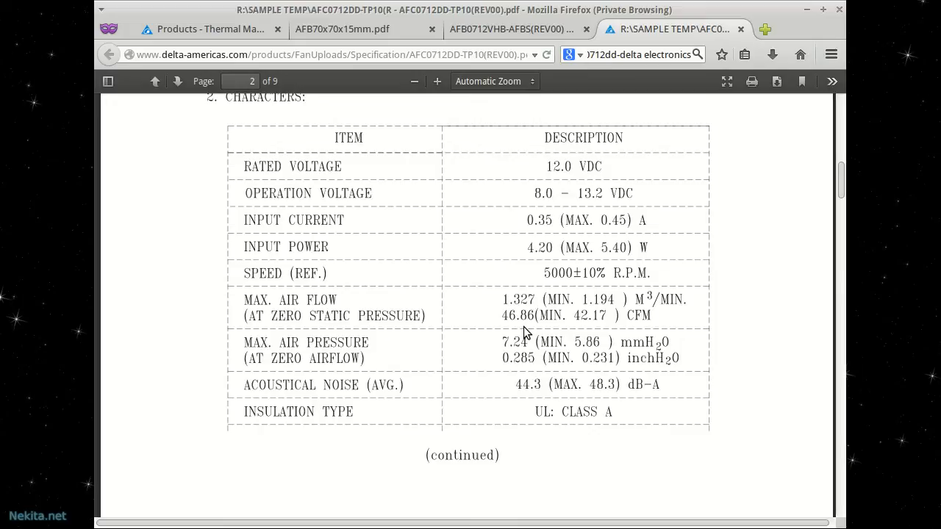
pyautogui.moveTo(585, 332)
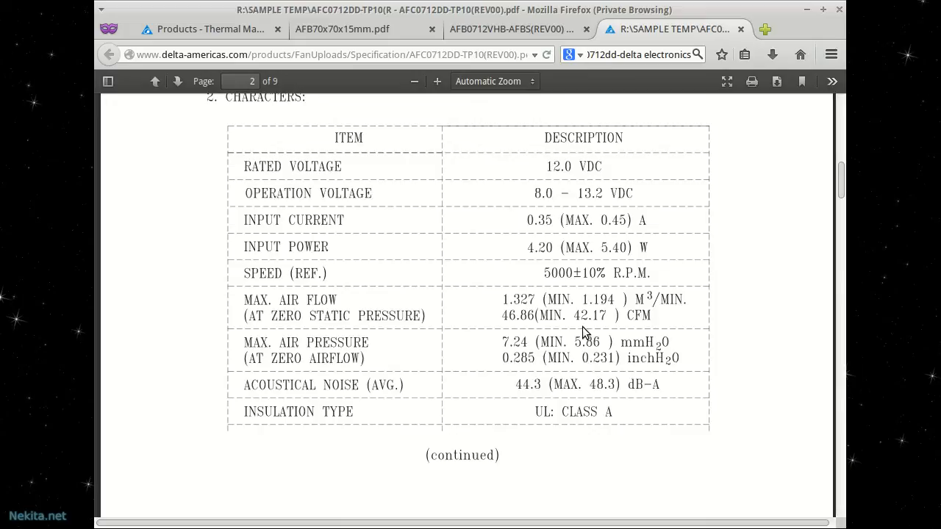
pyautogui.moveTo(579, 329)
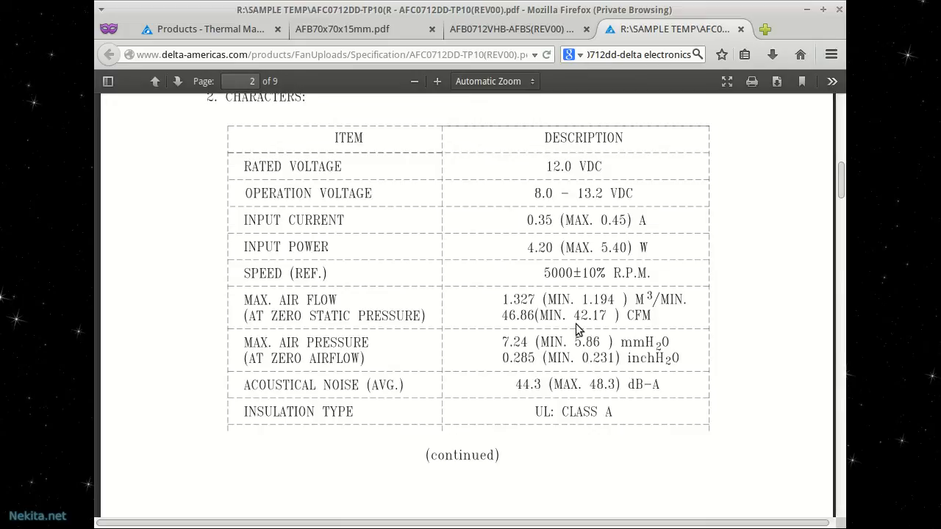
pyautogui.moveTo(594, 277)
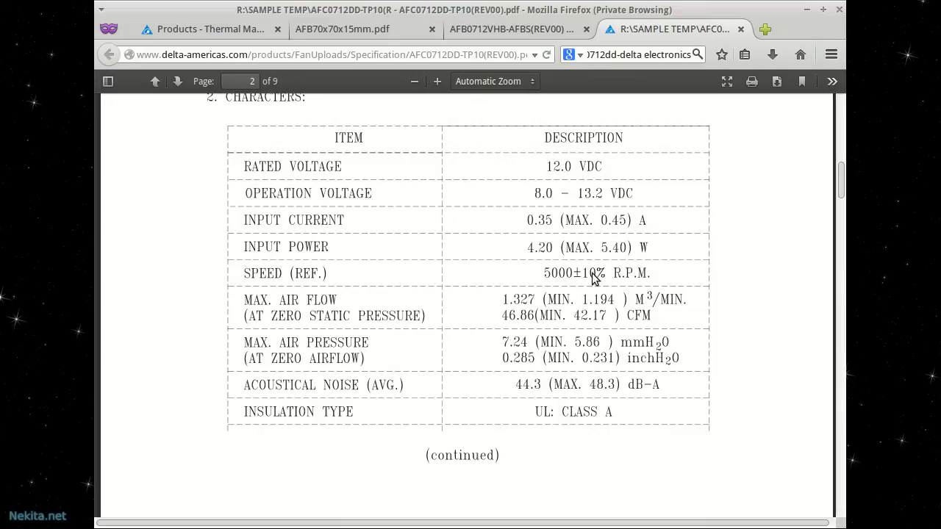
pyautogui.moveTo(606, 450)
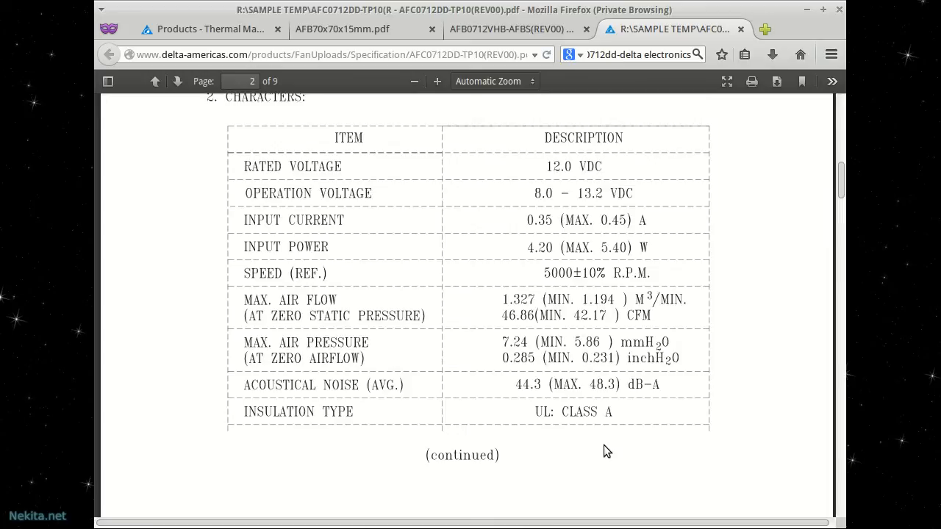
pyautogui.moveTo(285, 202)
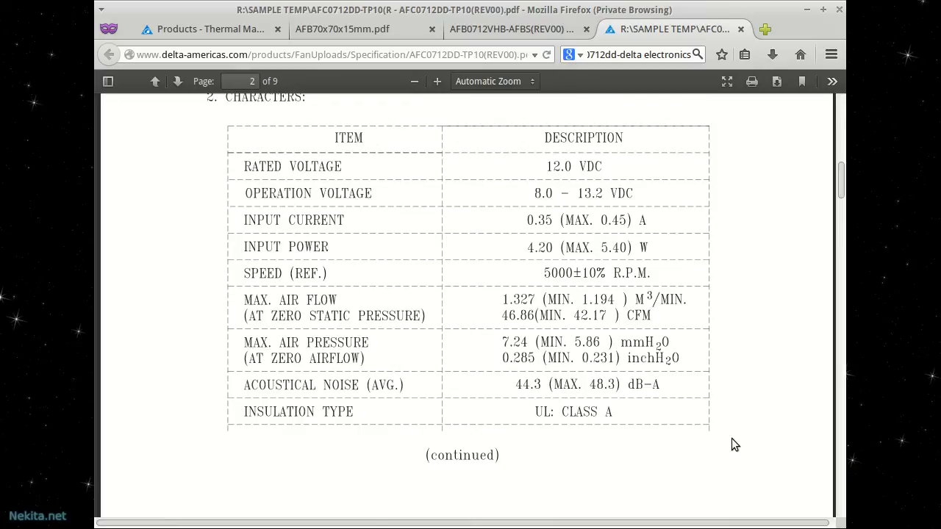
pyautogui.click(154, 81)
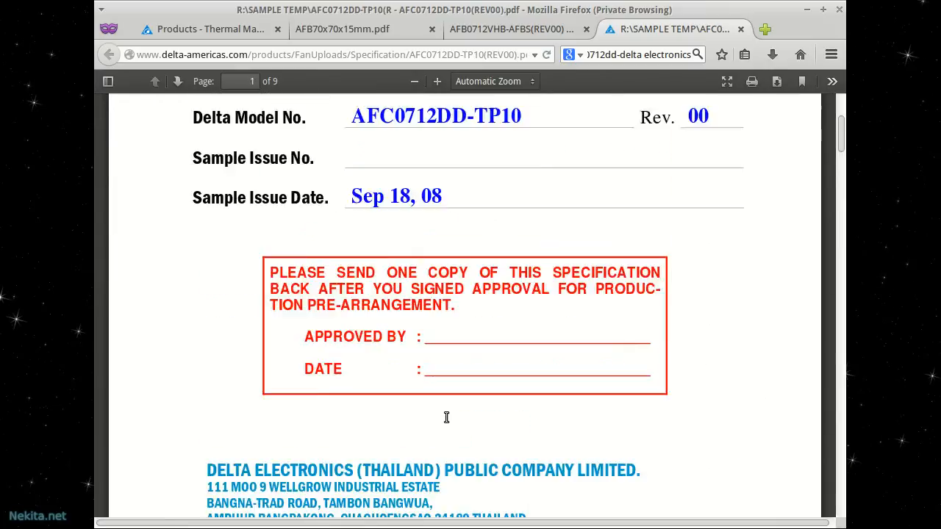
pyautogui.scroll(3)
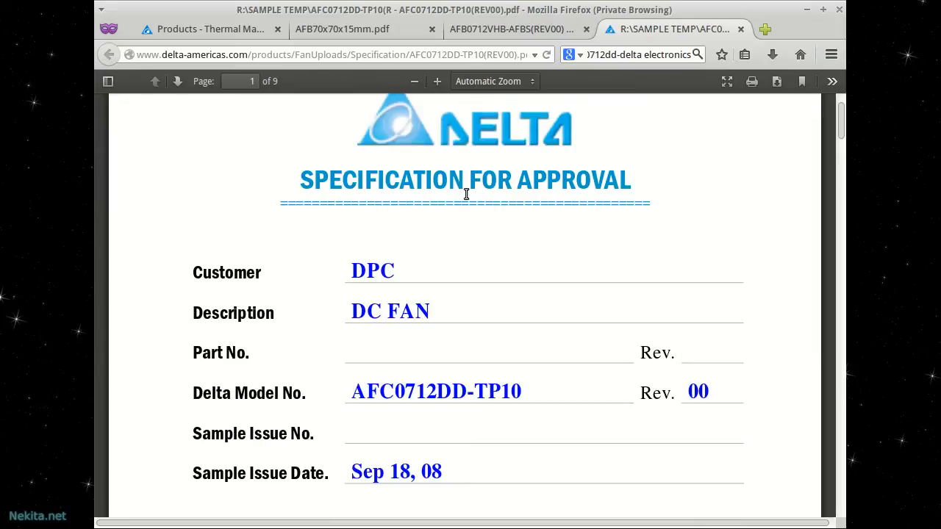
pyautogui.scroll(-3)
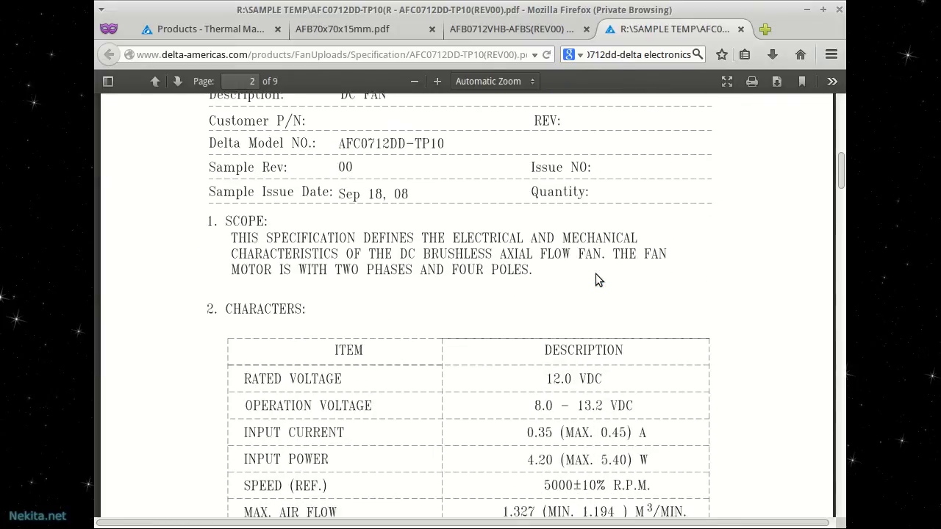
pyautogui.scroll(-3)
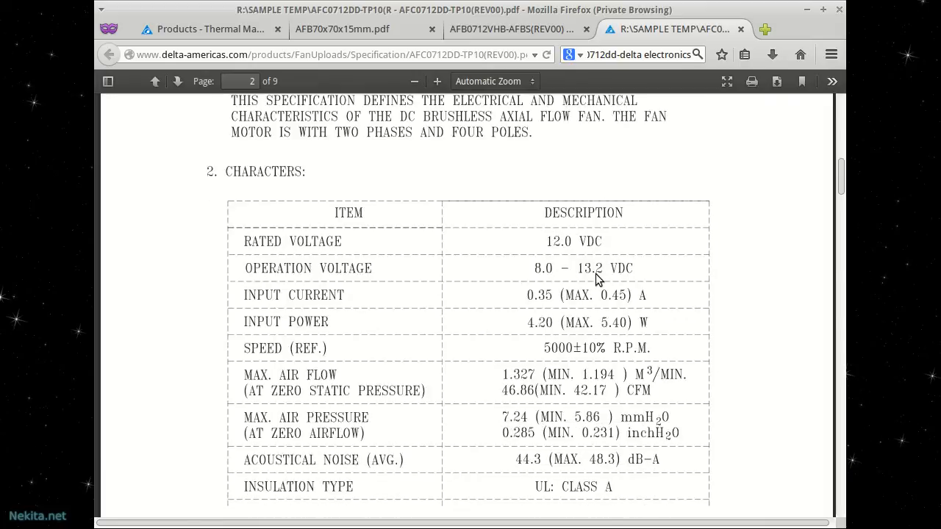
pyautogui.moveTo(561, 242)
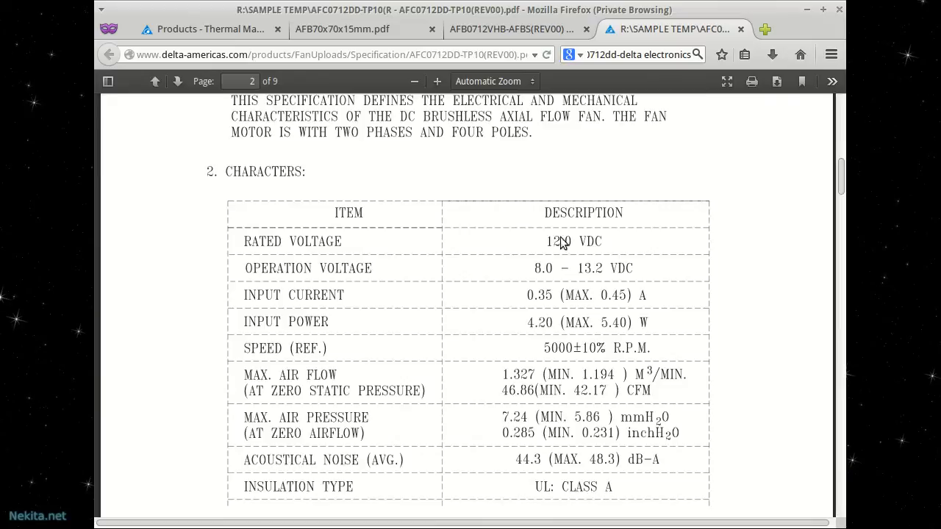
pyautogui.moveTo(698, 350)
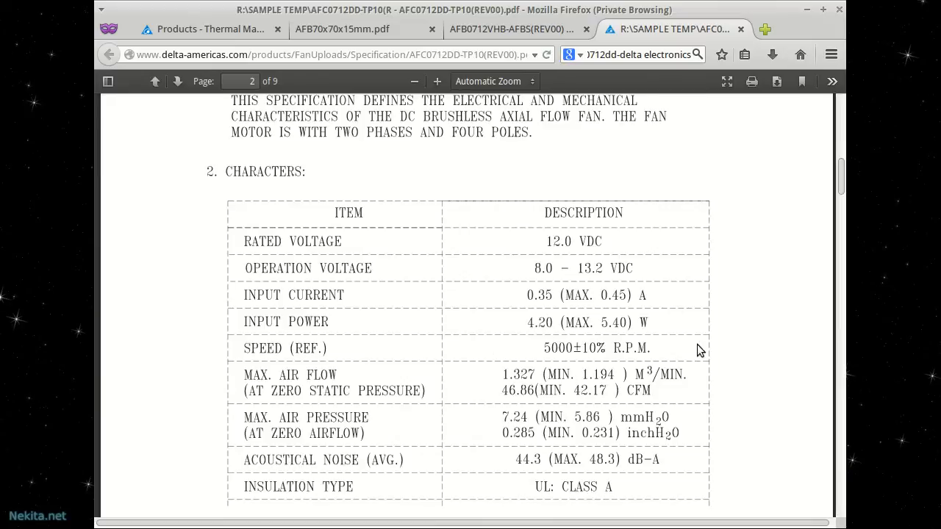
# Pass through the AFB 70x70x15mm datasheet back to the FHS-A7020B-S880 cooler page with 48.84 CFM marked
pyautogui.click(341, 30)
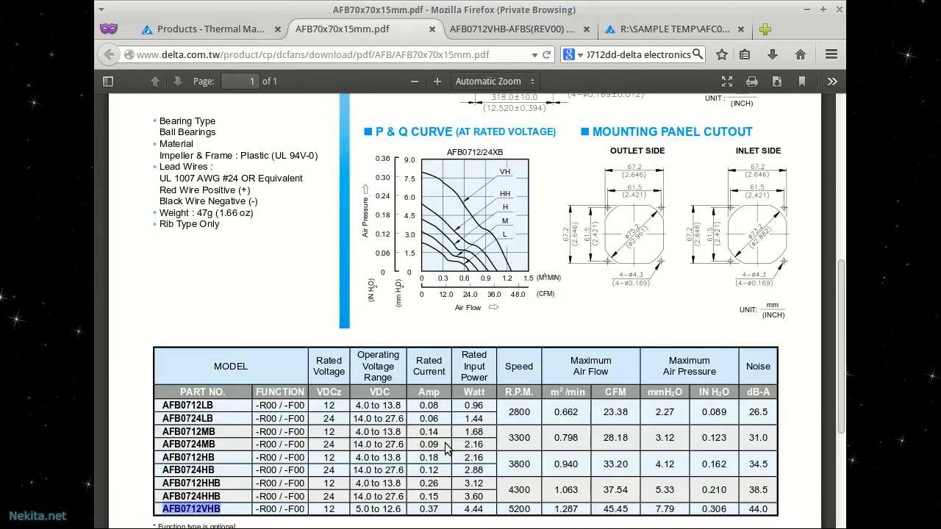
pyautogui.scroll(3)
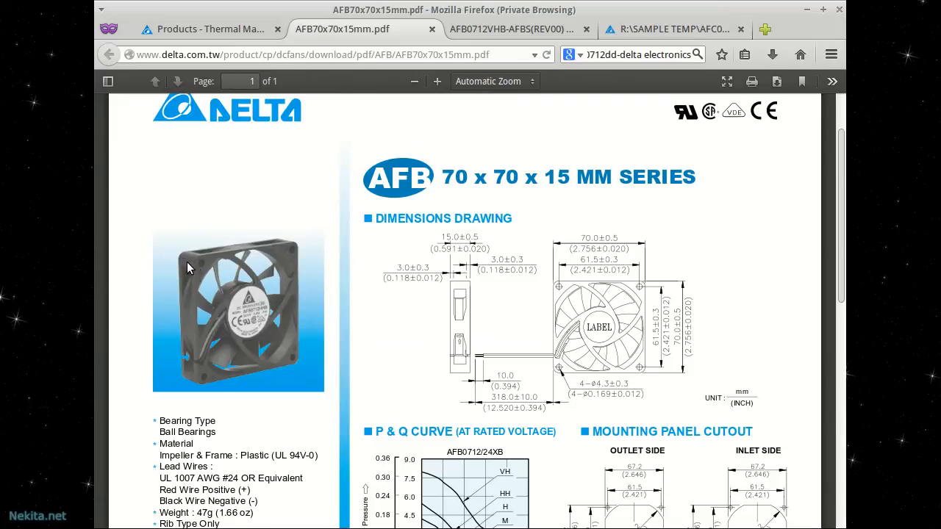
pyautogui.click(208, 30)
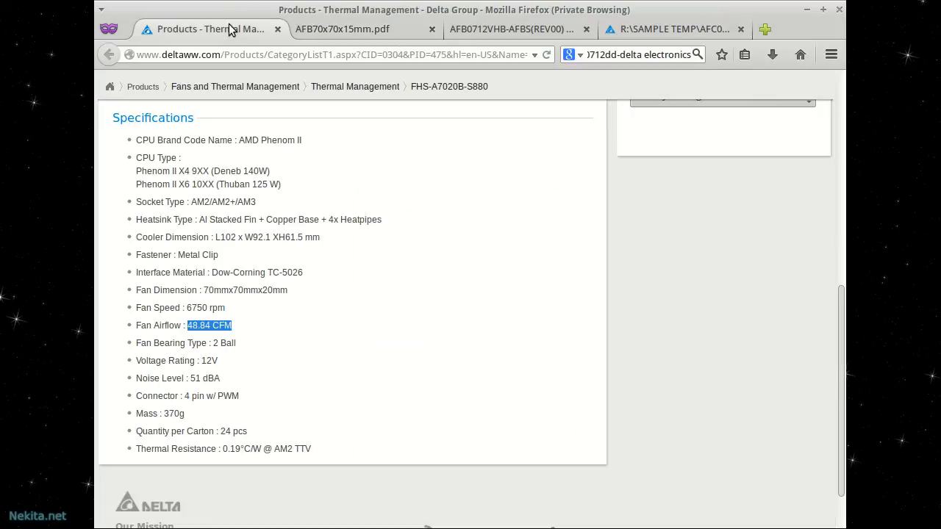
# Take another look through the cooler specifications, then switch to the AFB 70x70x15mm fan datasheet PDF
pyautogui.scroll(3)
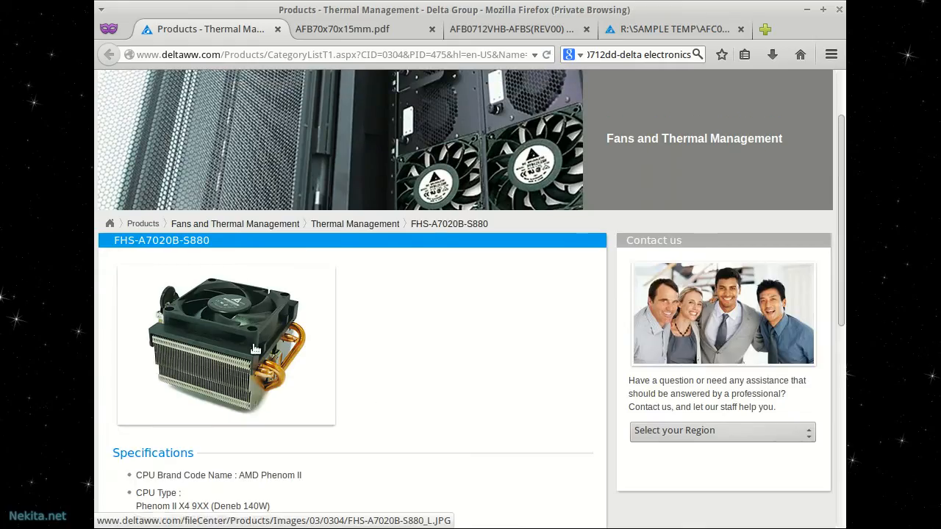
pyautogui.moveTo(247, 370)
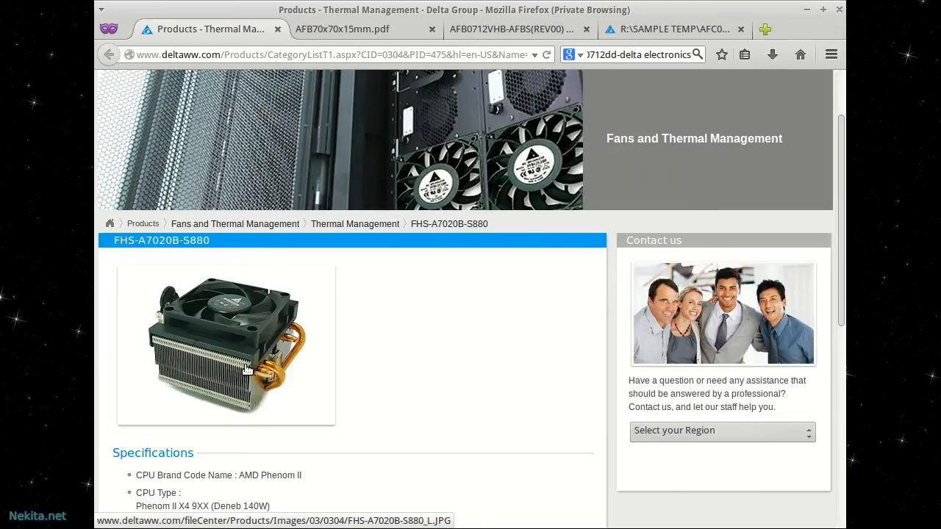
pyautogui.moveTo(224, 316)
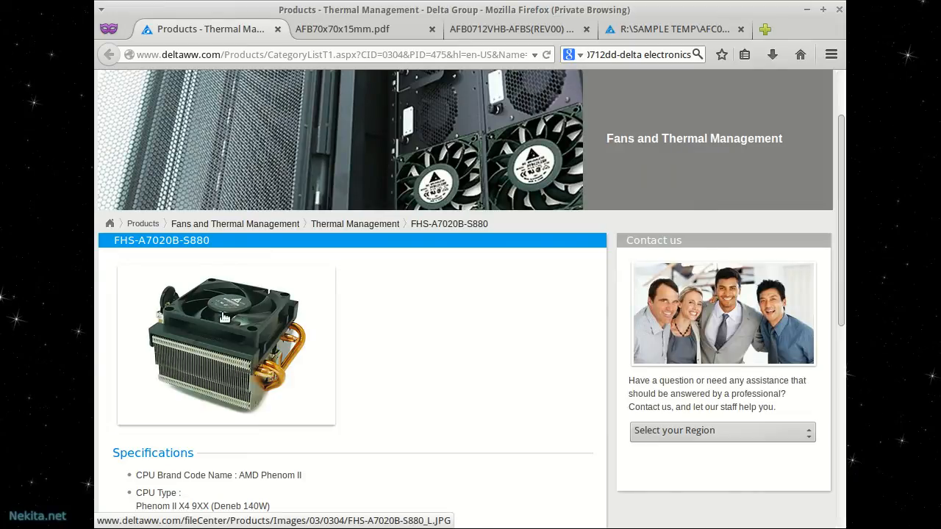
pyautogui.moveTo(361, 419)
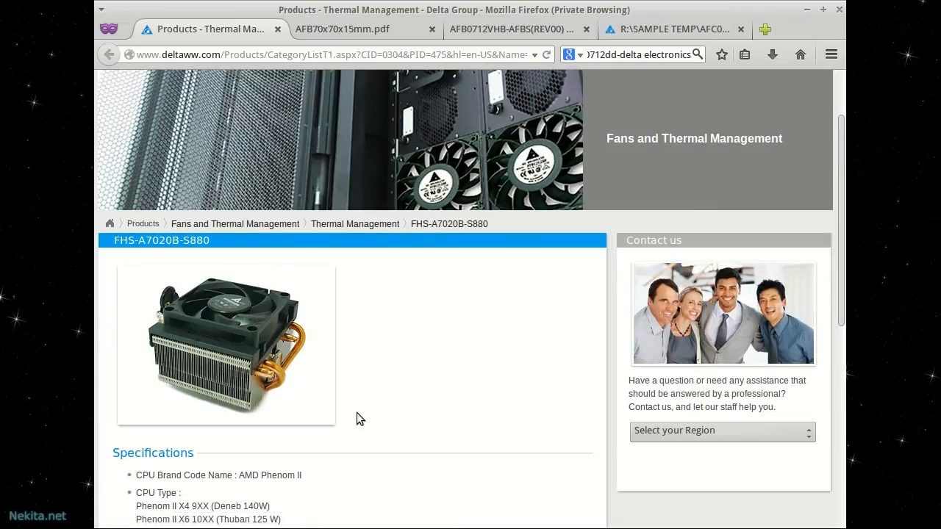
pyautogui.scroll(-3)
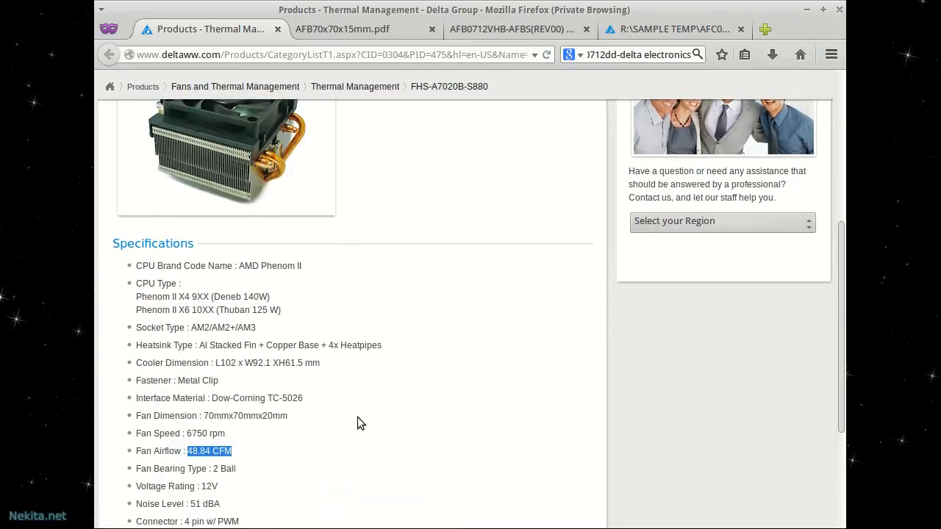
pyautogui.scroll(-3)
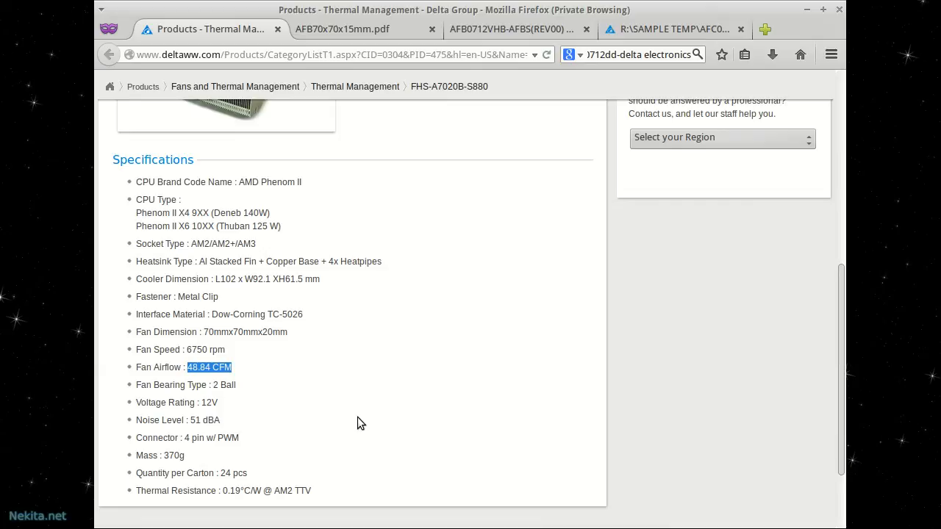
pyautogui.scroll(3)
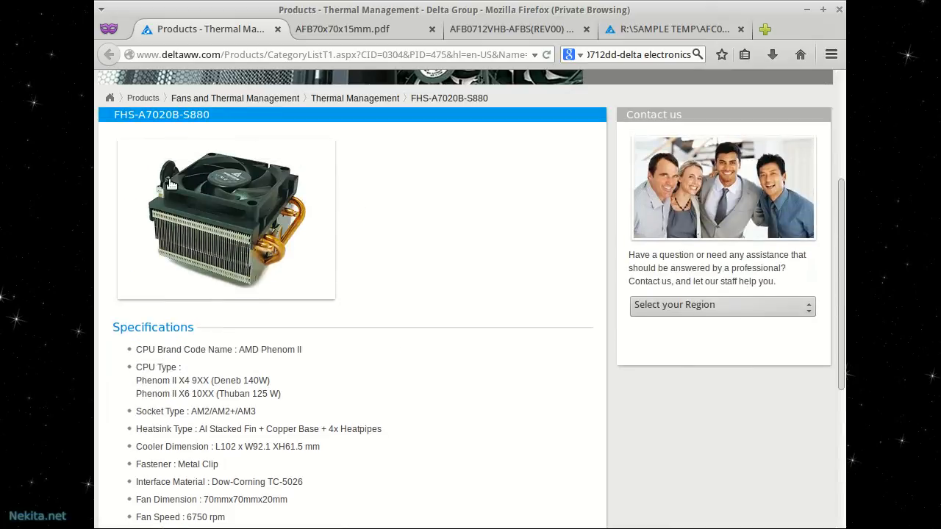
pyautogui.moveTo(320, 385)
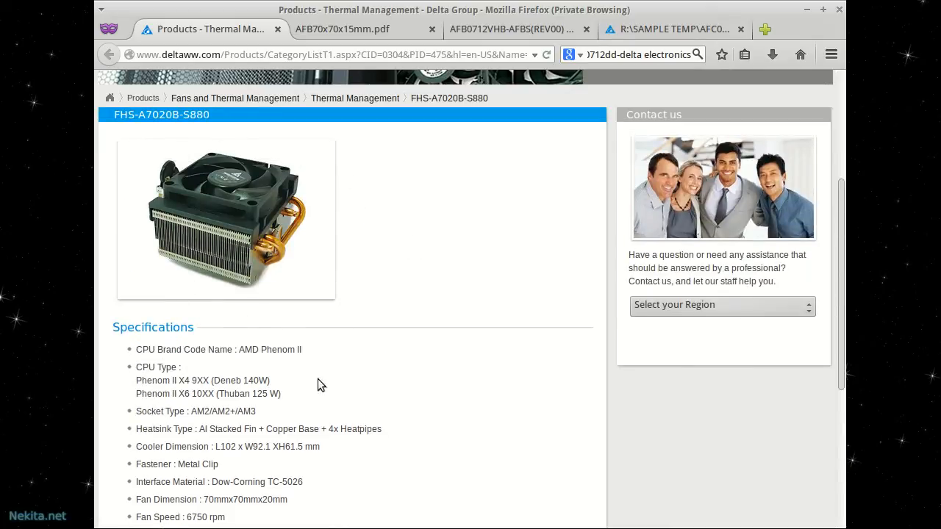
pyautogui.moveTo(288, 388)
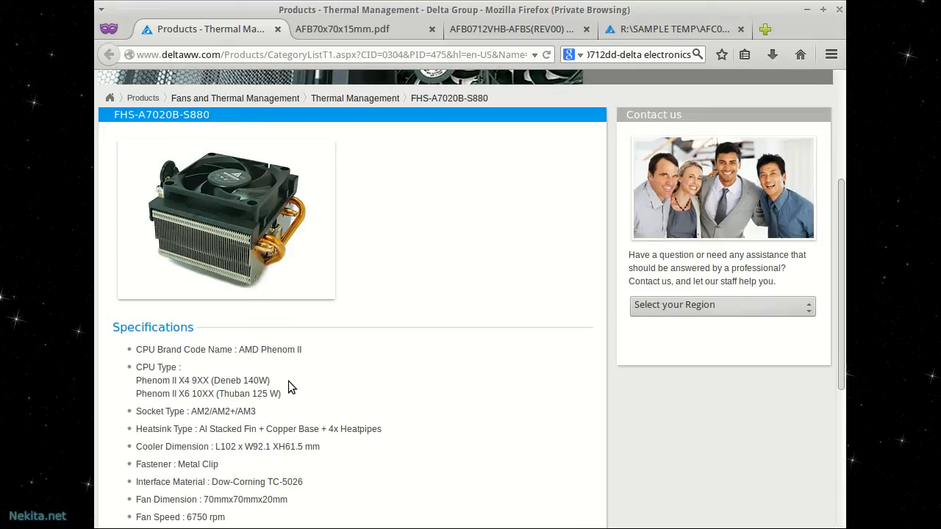
pyautogui.moveTo(289, 391)
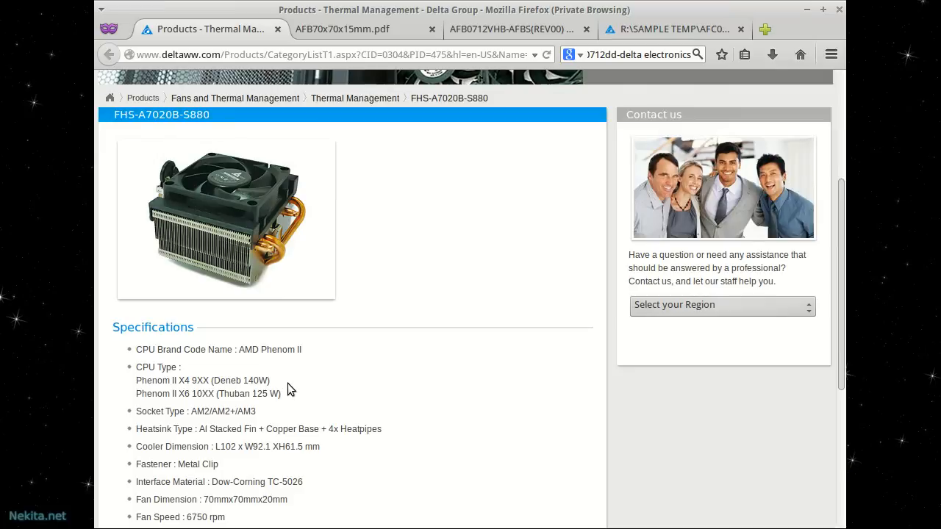
pyautogui.click(341, 29)
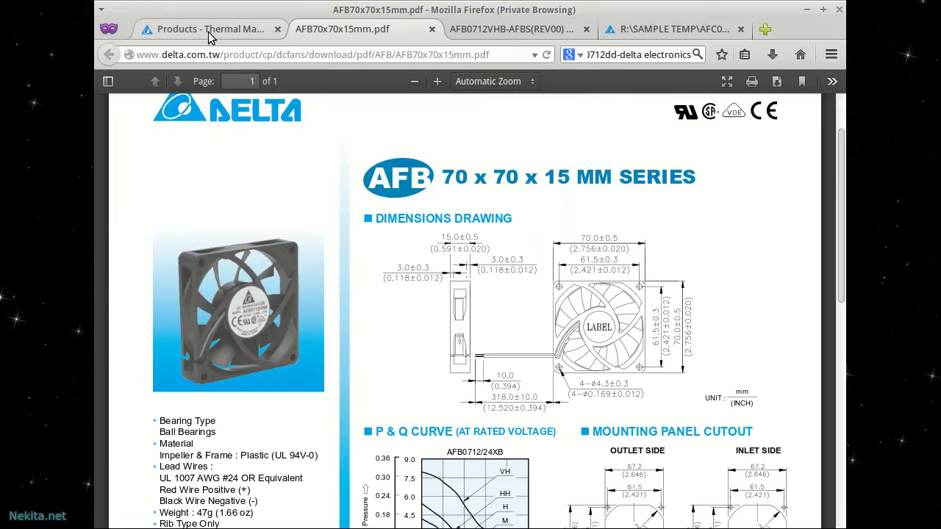
pyautogui.moveTo(212, 29)
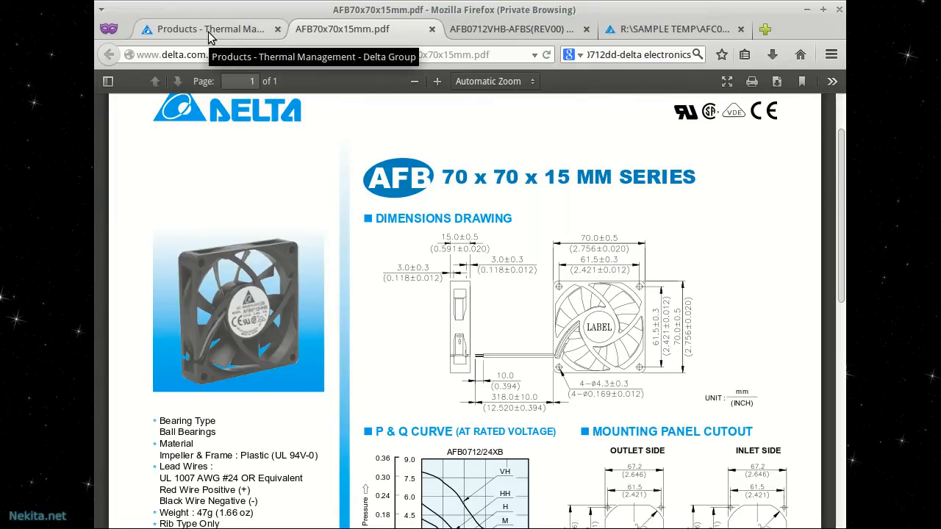
# Return to the FHS-A7020B-S880 product page and bring its CPU Type specifications into view
pyautogui.click(209, 30)
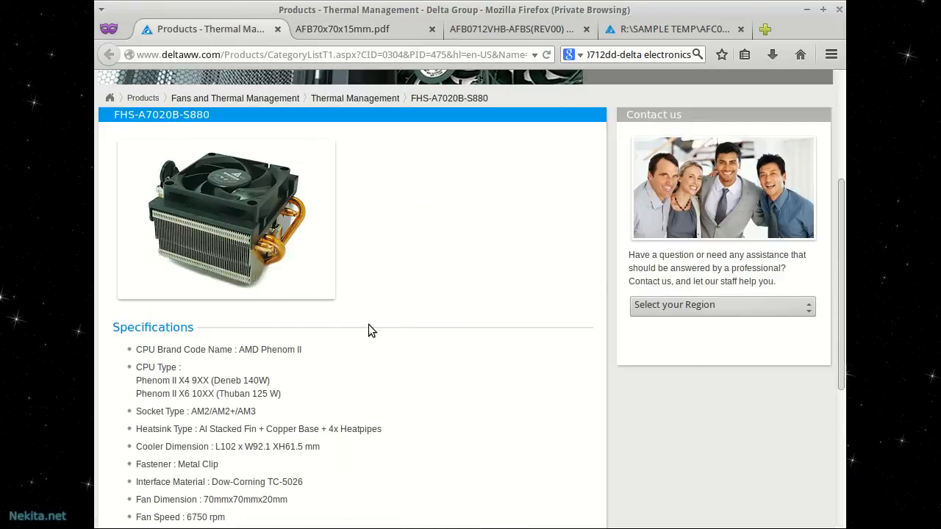
pyautogui.moveTo(218, 224)
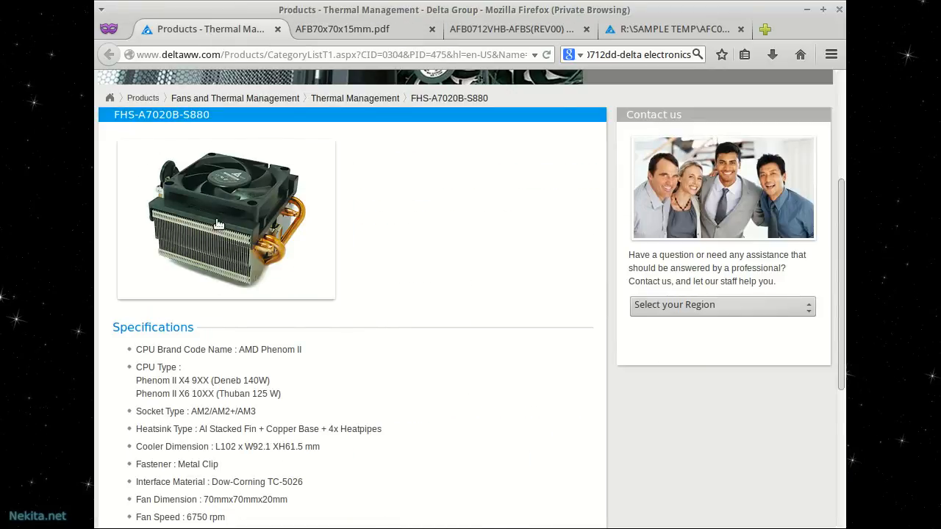
pyautogui.moveTo(320, 250)
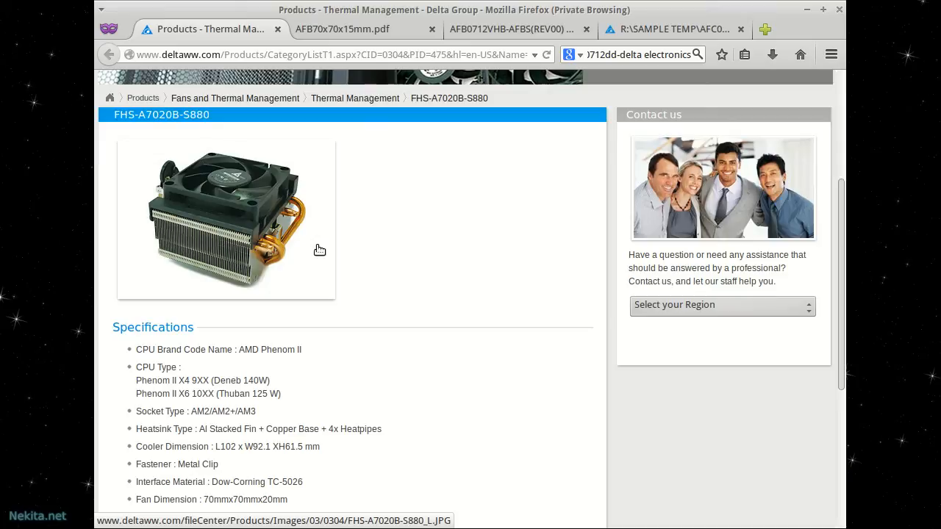
pyautogui.moveTo(245, 182)
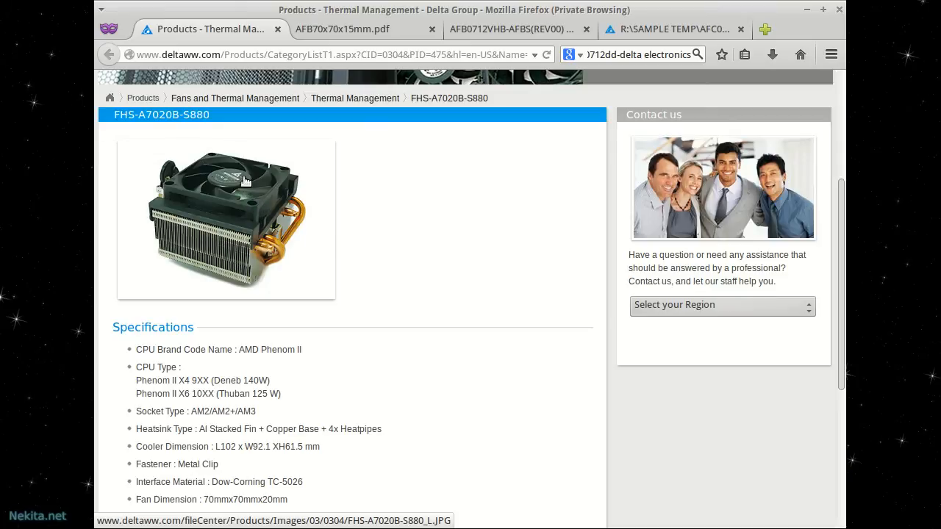
pyautogui.moveTo(365, 327)
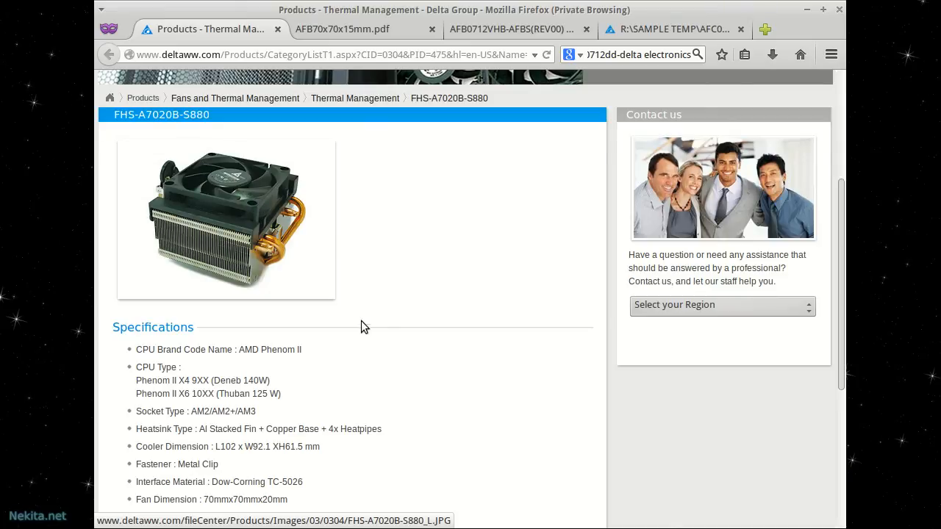
pyautogui.scroll(-3)
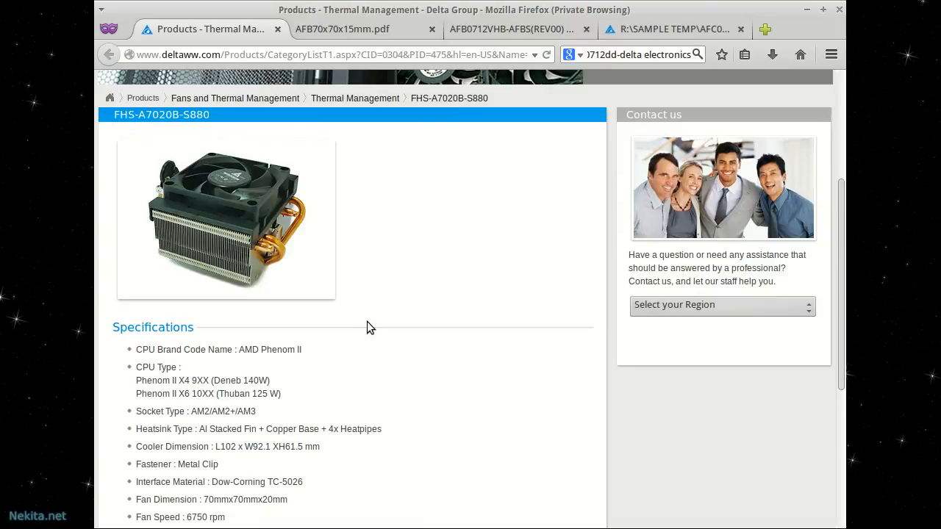
pyautogui.moveTo(503, 343)
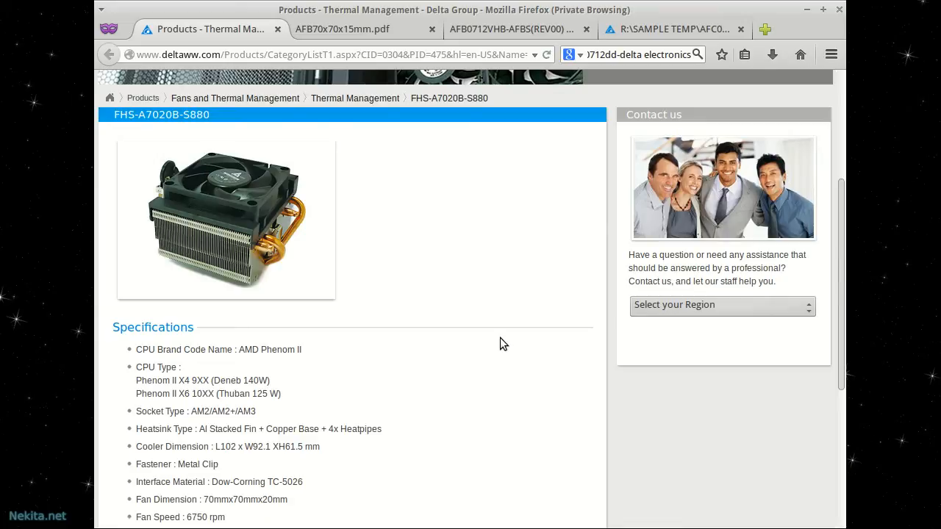
pyautogui.moveTo(493, 346)
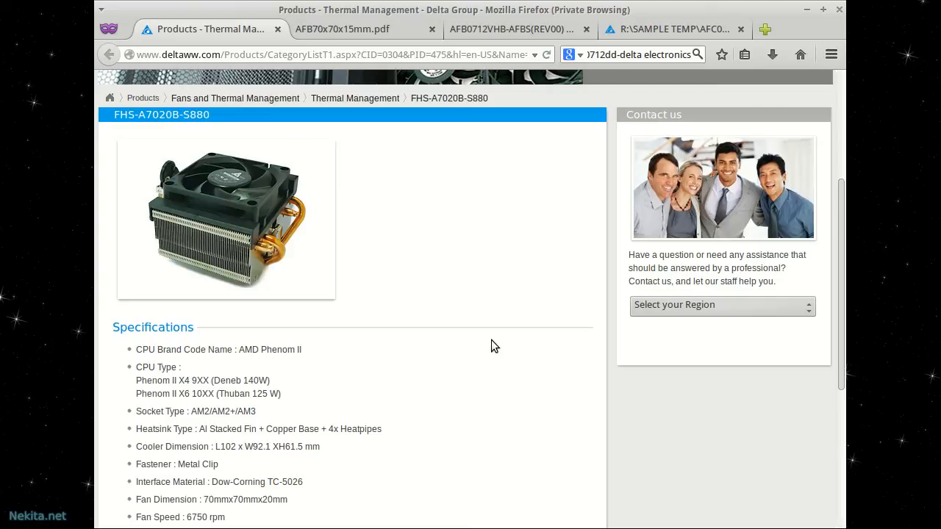
pyautogui.moveTo(242, 247)
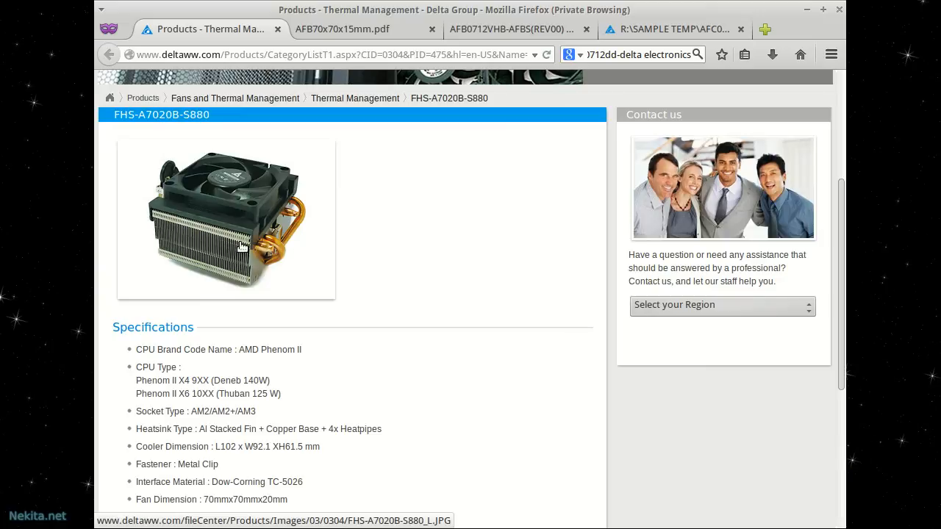
pyautogui.moveTo(213, 233)
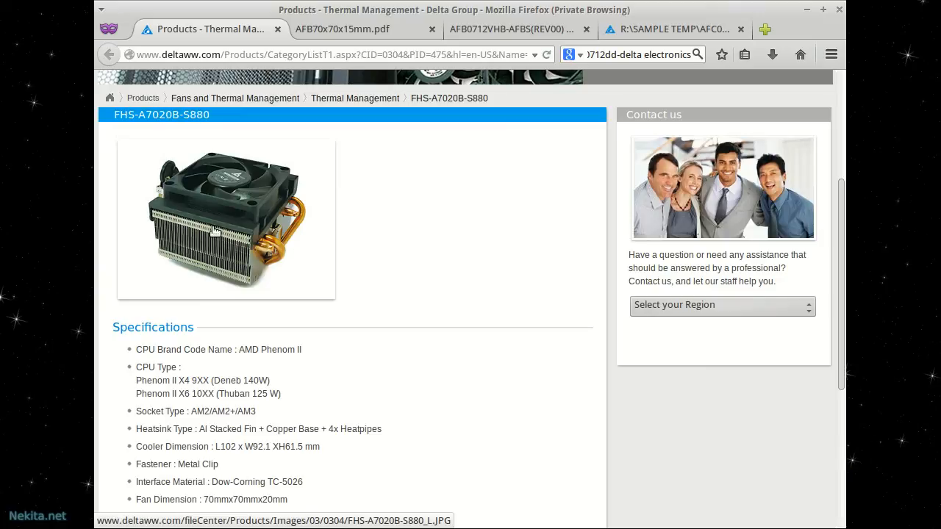
pyautogui.moveTo(459, 248)
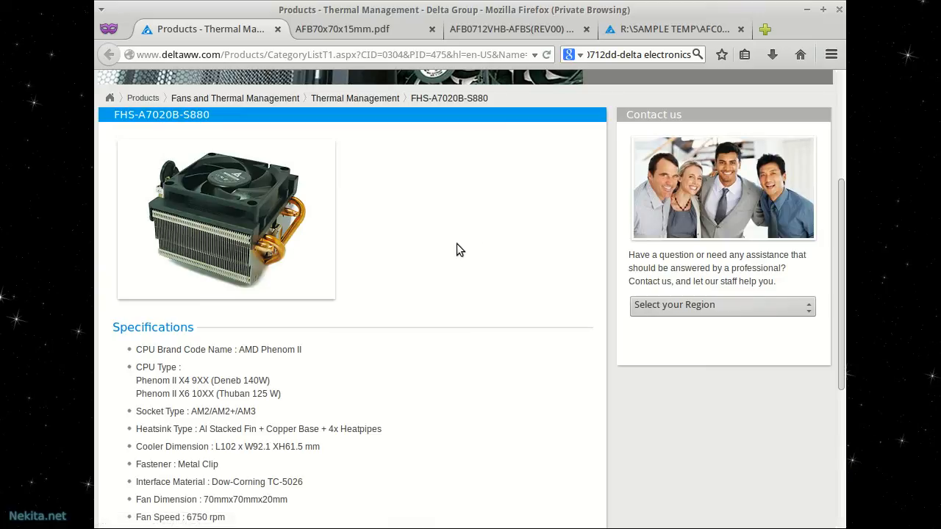
pyautogui.moveTo(258, 303)
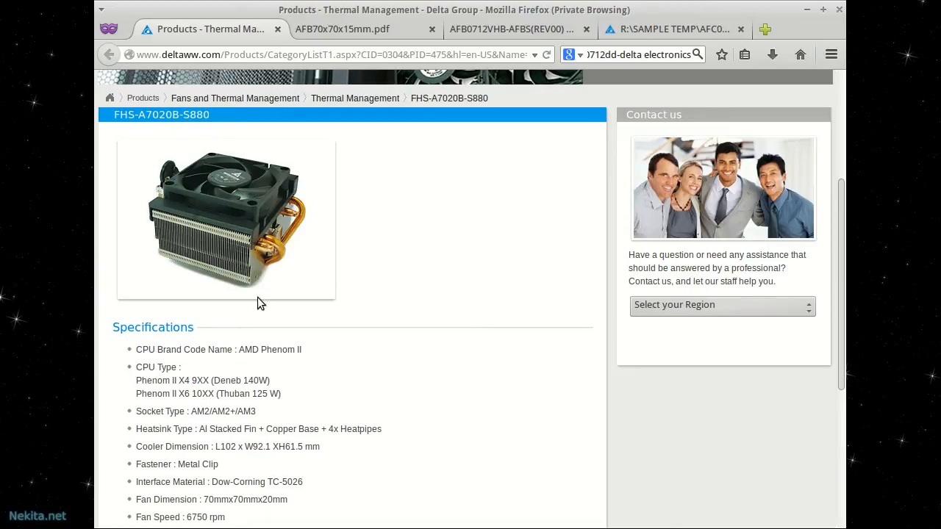
pyautogui.moveTo(442, 385)
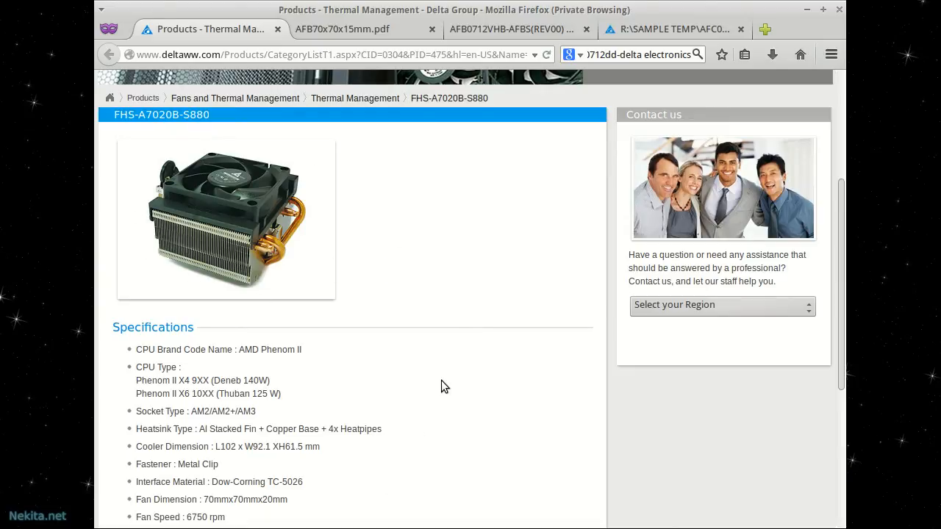
pyautogui.moveTo(439, 381)
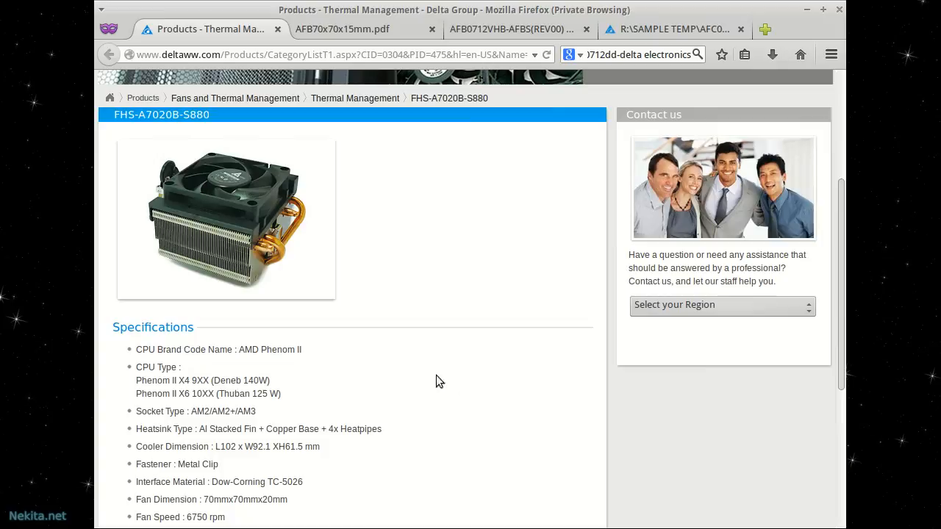
pyautogui.moveTo(146, 125)
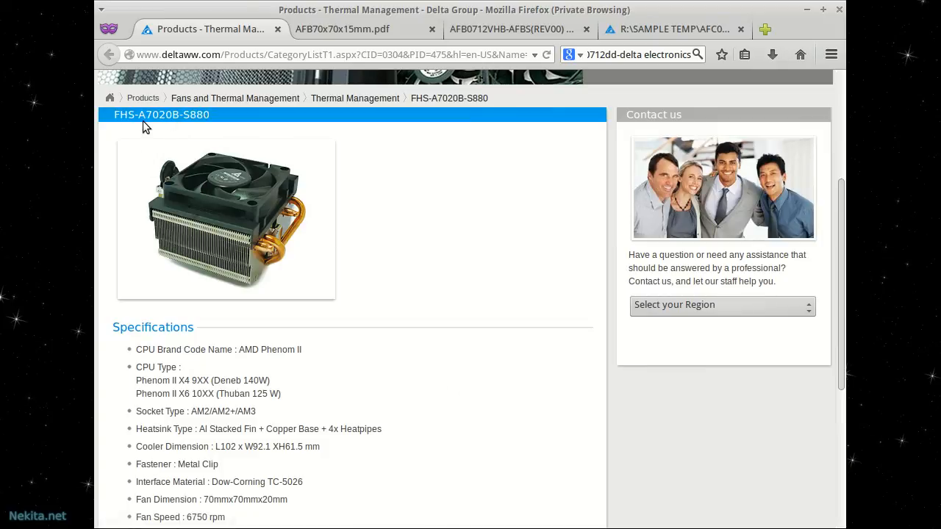
pyautogui.moveTo(425, 306)
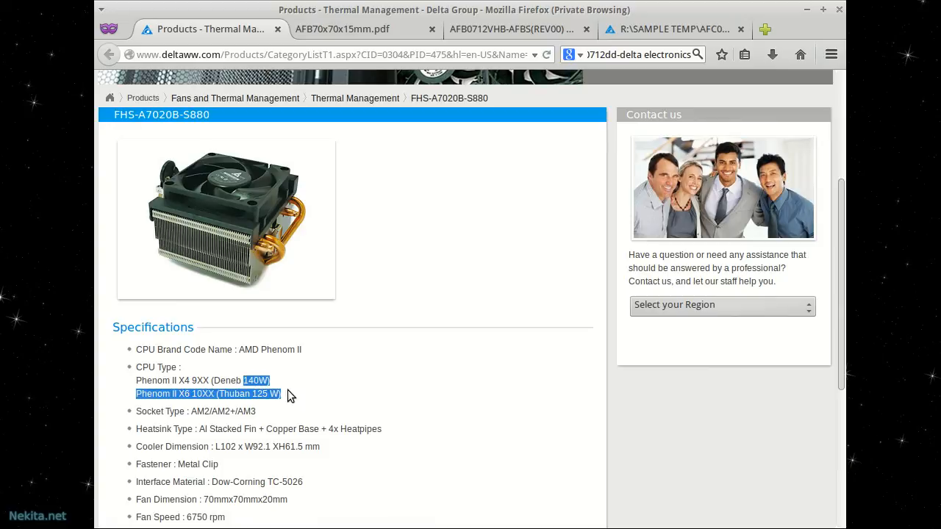
pyautogui.moveTo(505, 393)
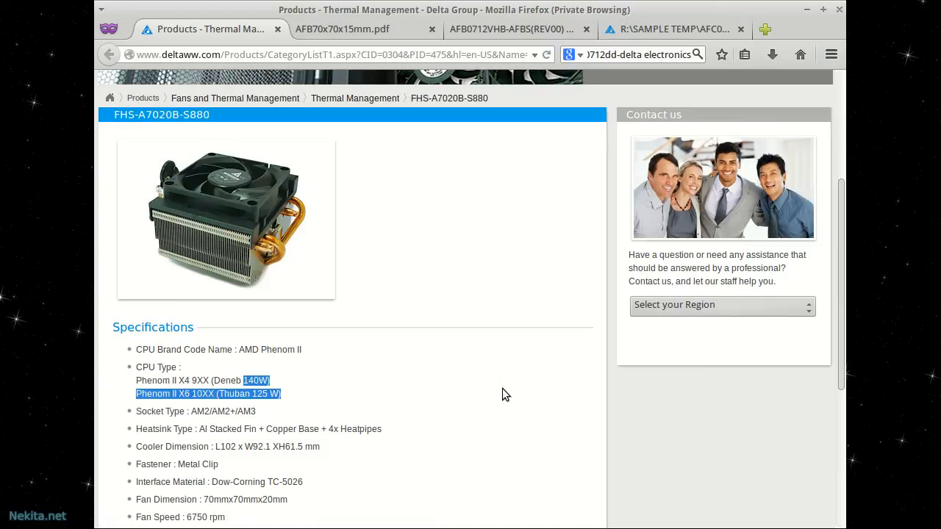